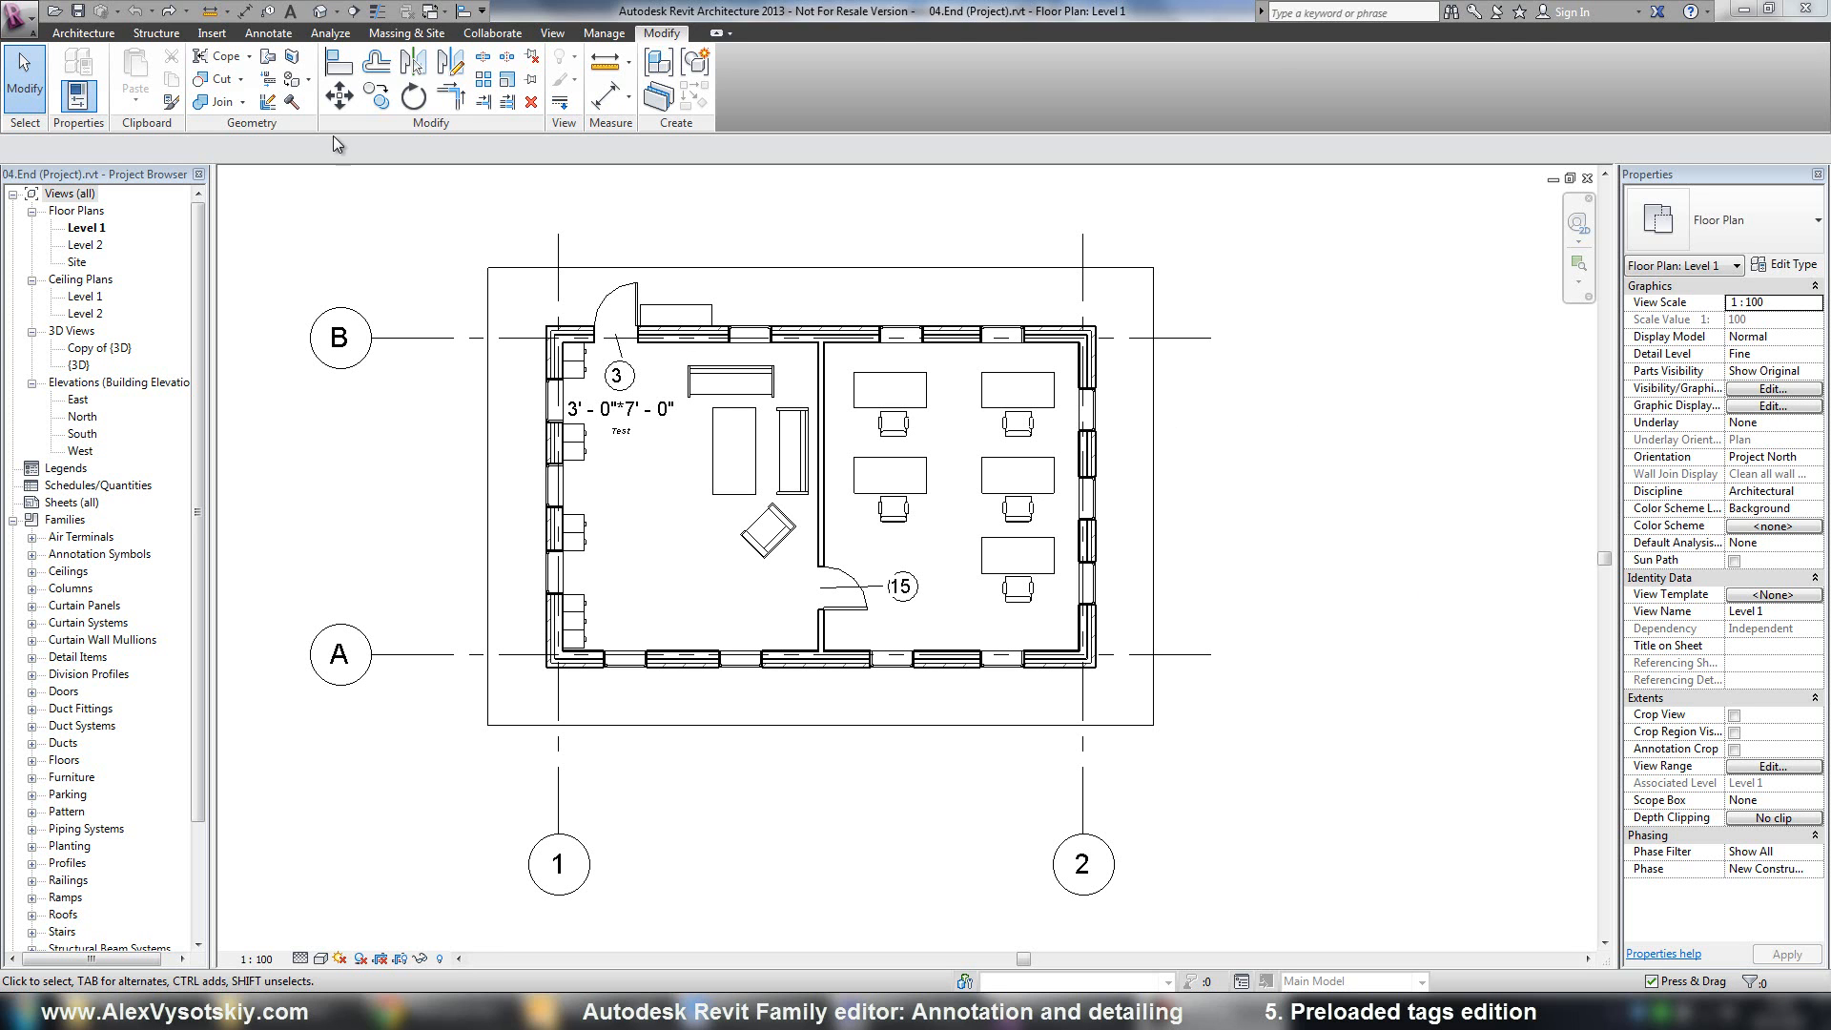
Step: Place rooms with tags in both Level 1 spaces, reading Room 1 and Room 2
left_click(84, 34)
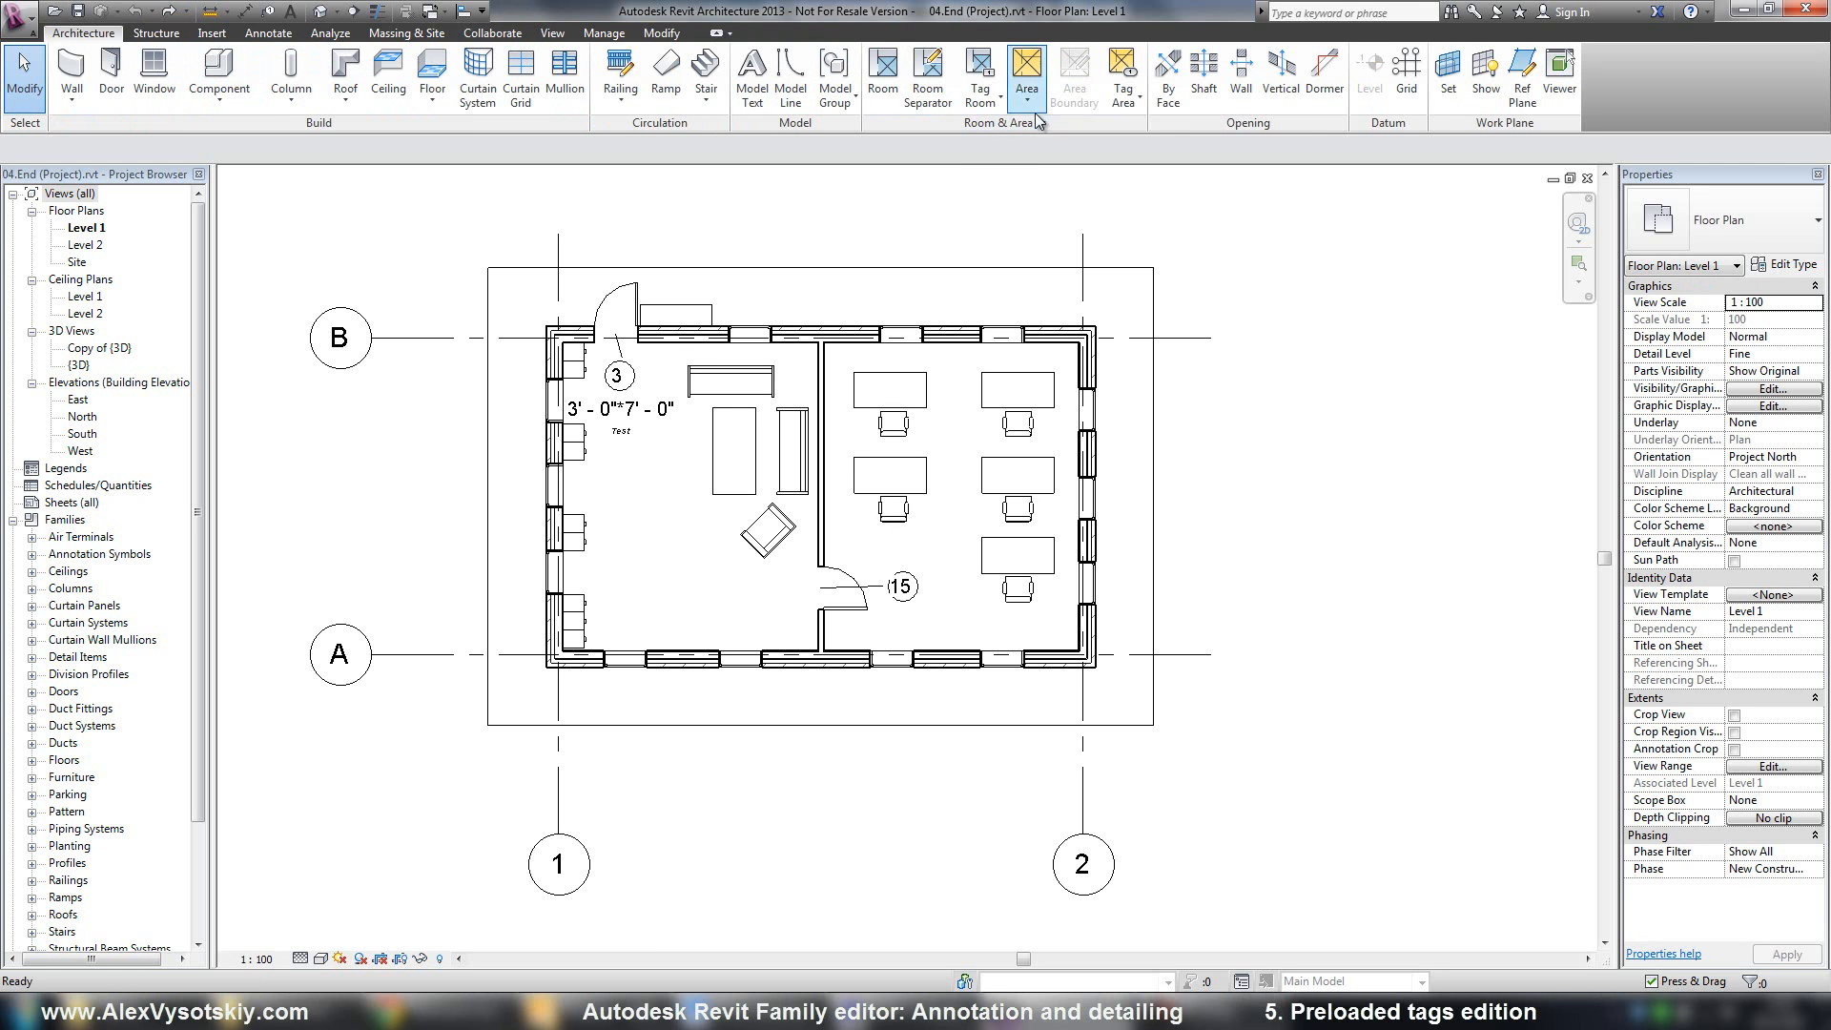
left_click(881, 69)
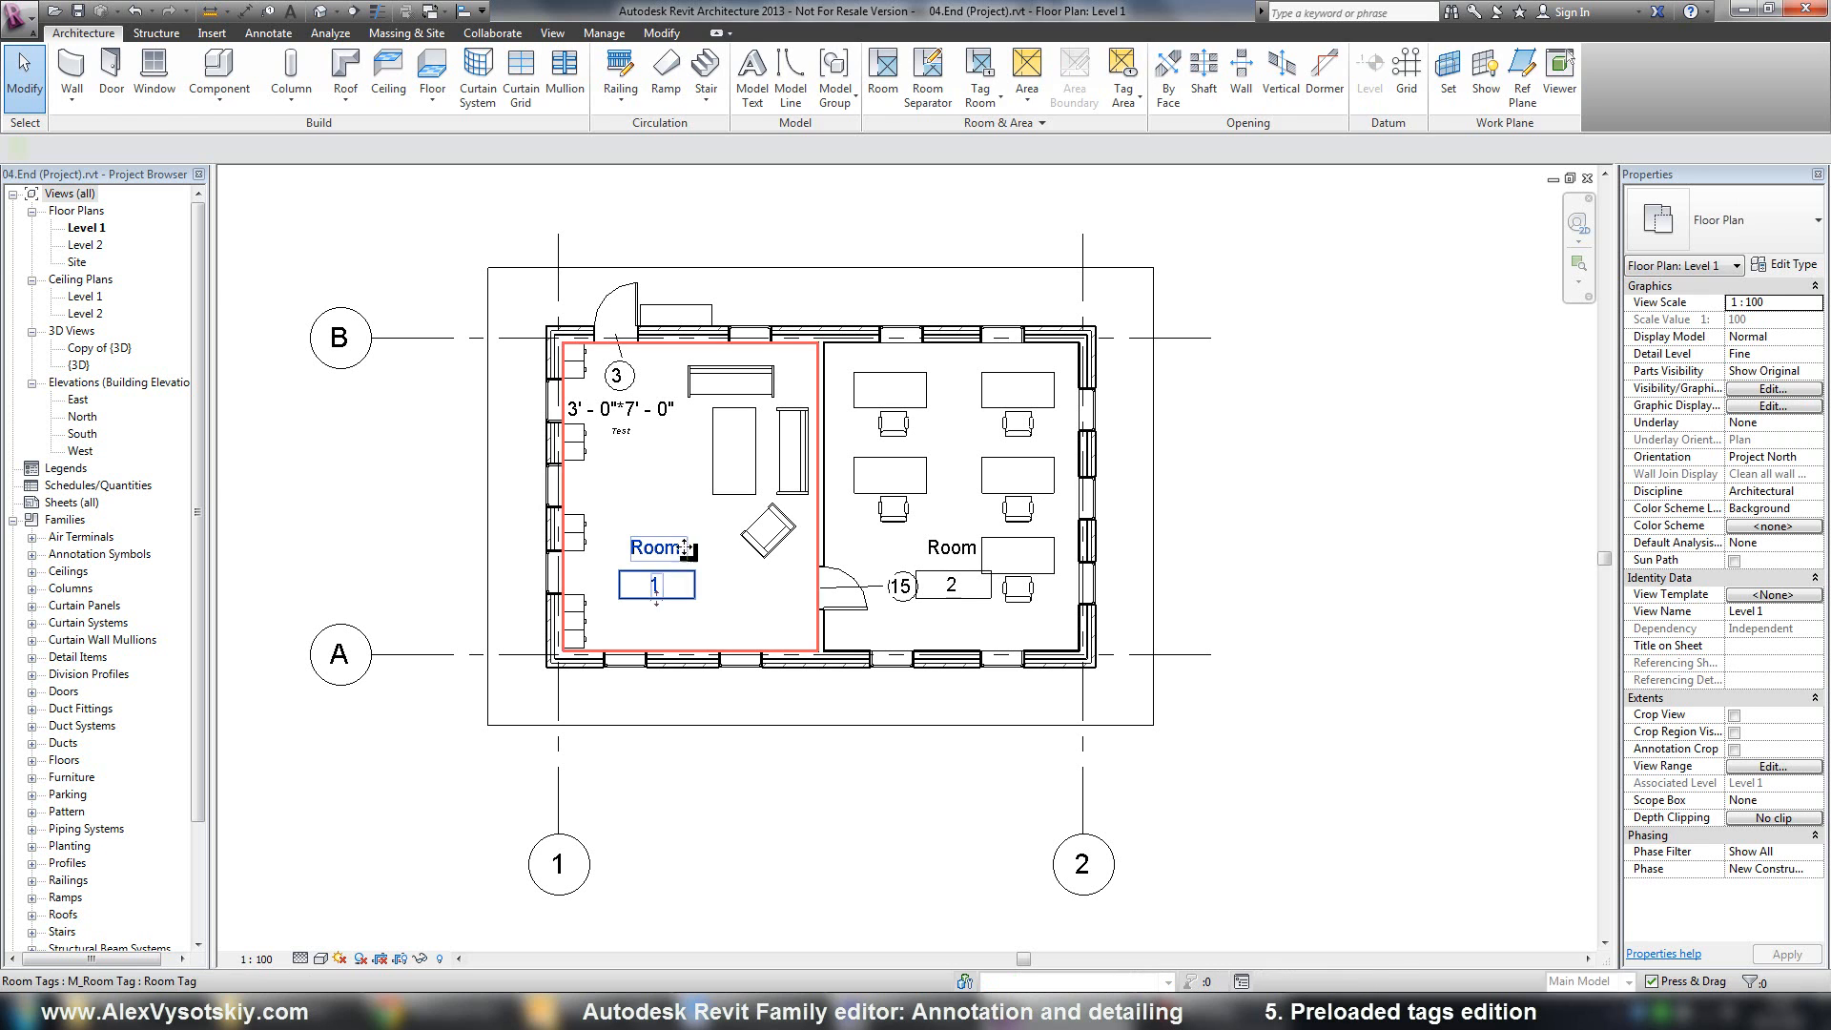
Step: Select the Room 1 tag and launch Edit Family on its M_Room Tag family
left_click(652, 586)
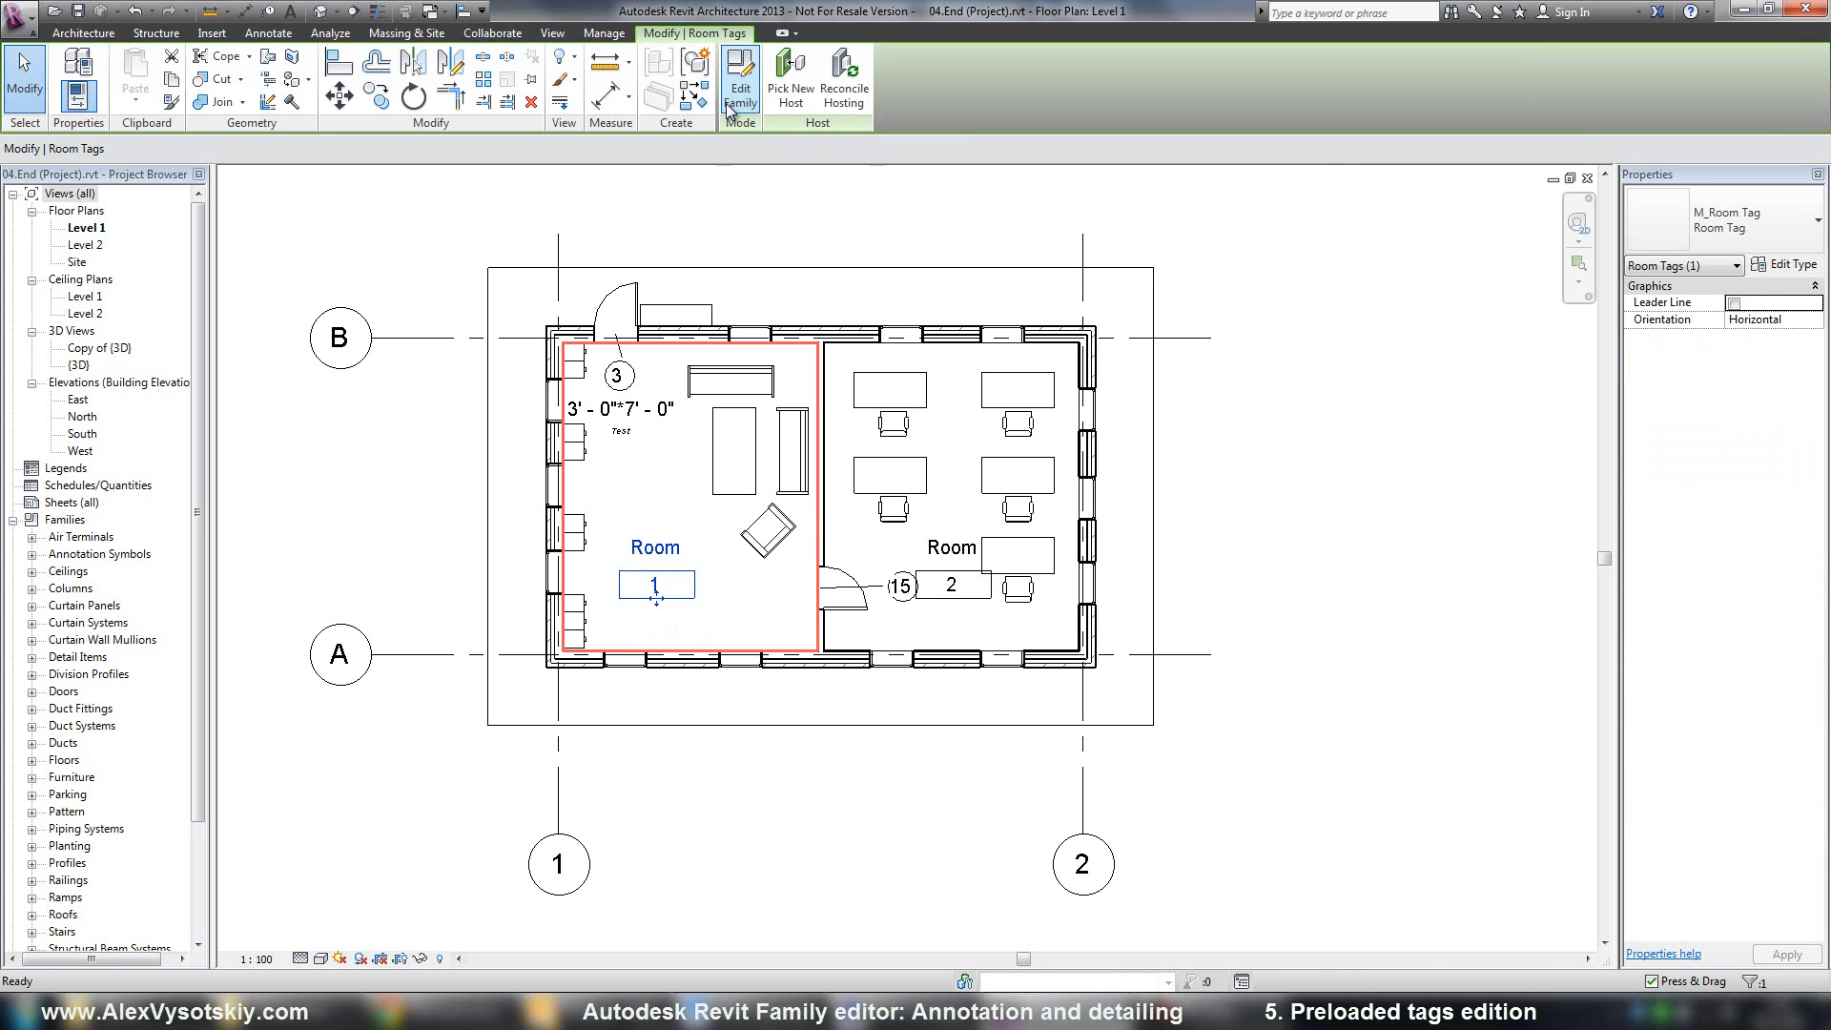
left_click(740, 76)
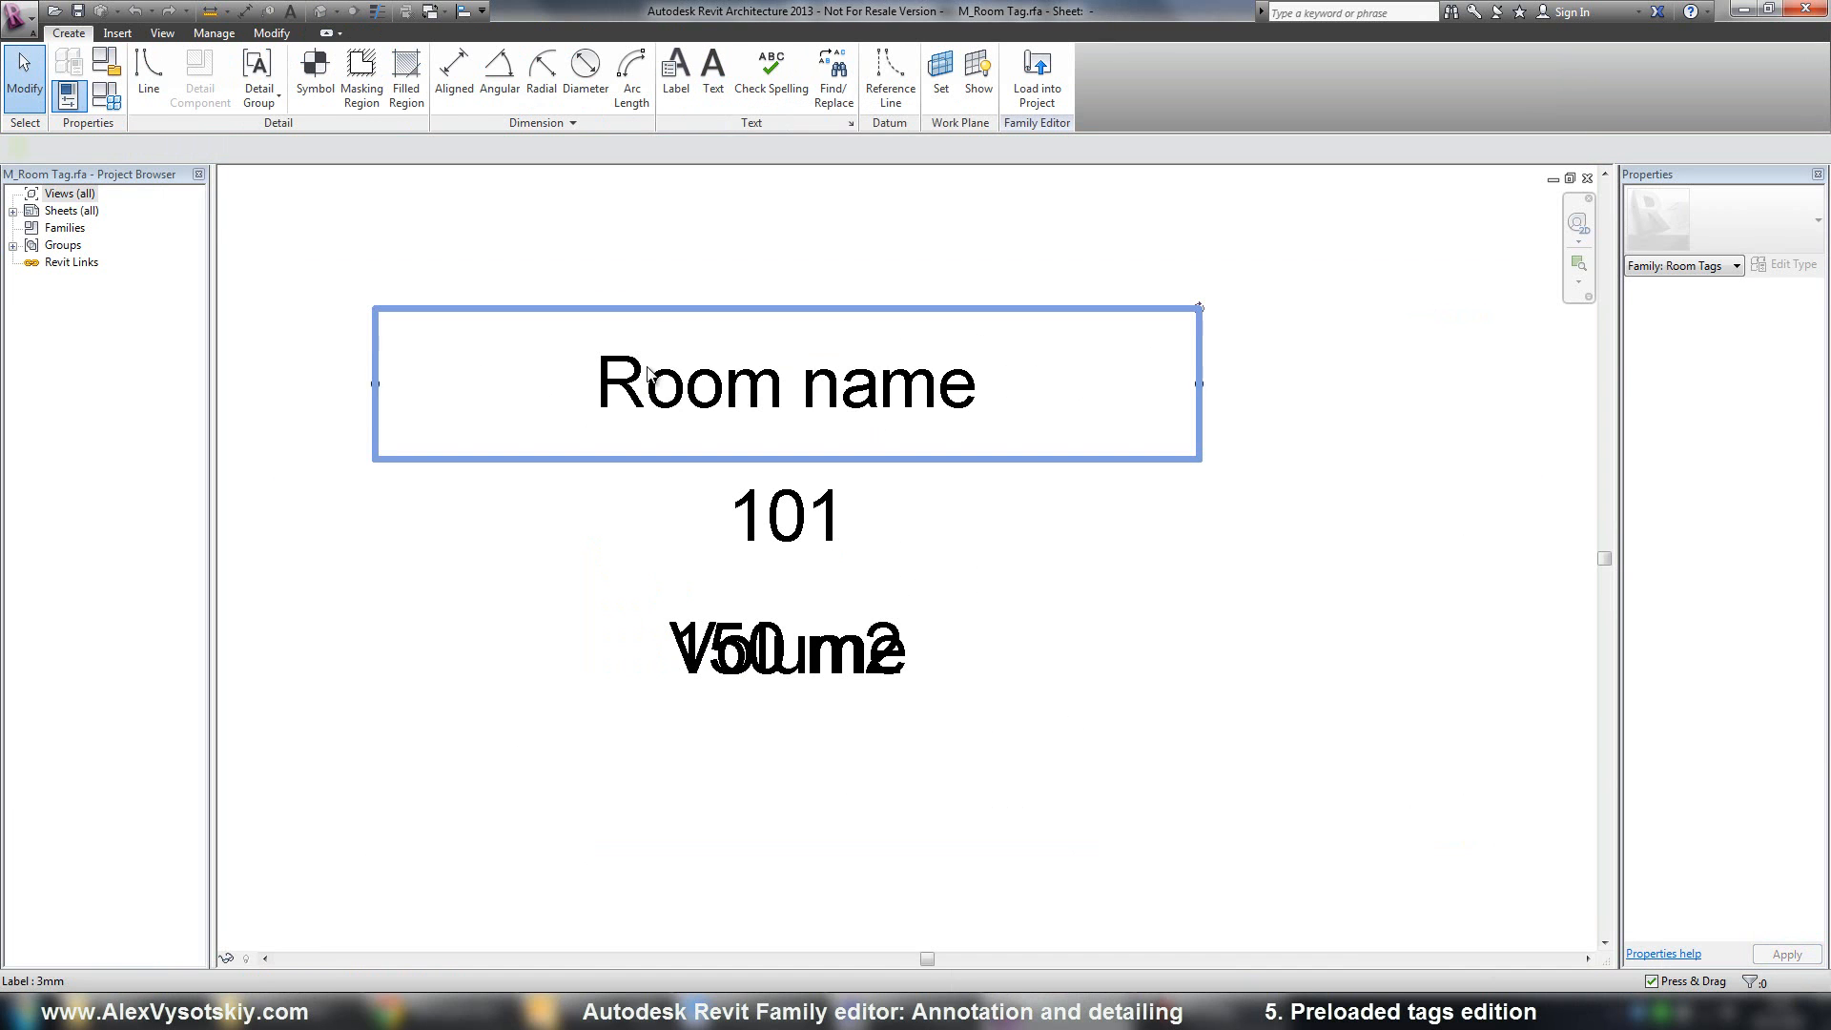
left_click(786, 384)
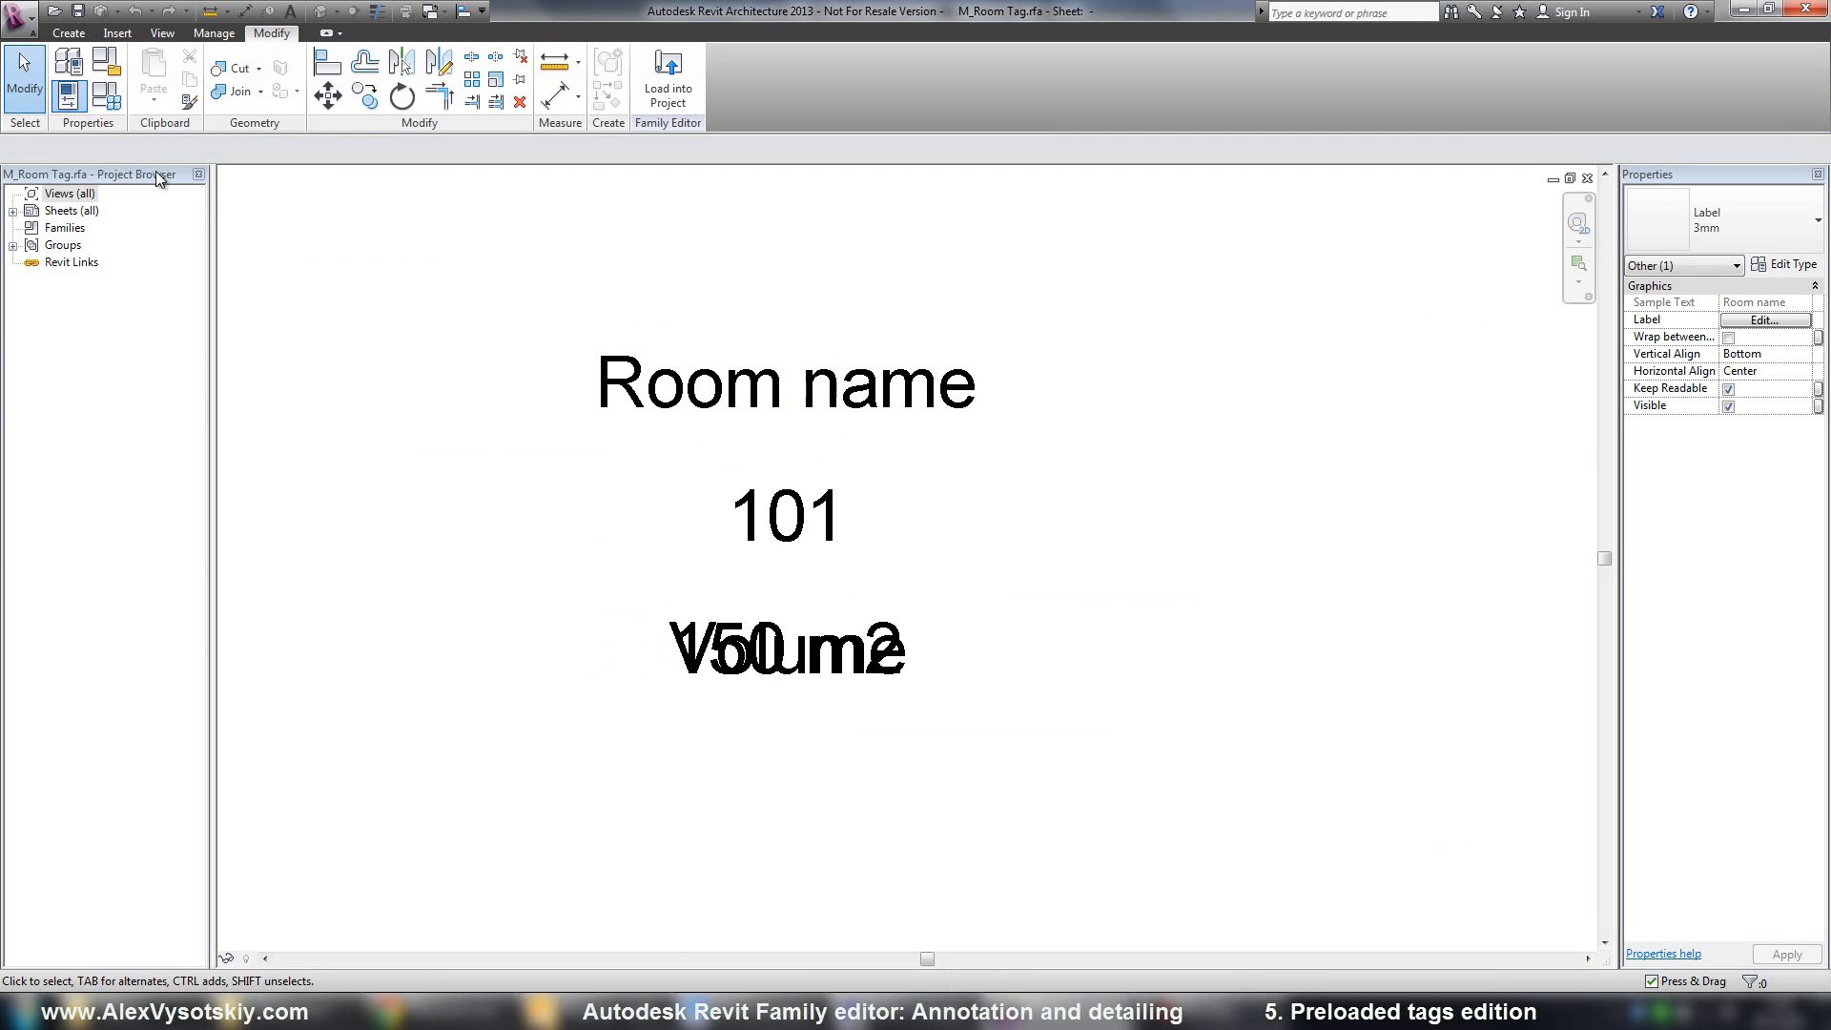
left_click(790, 519)
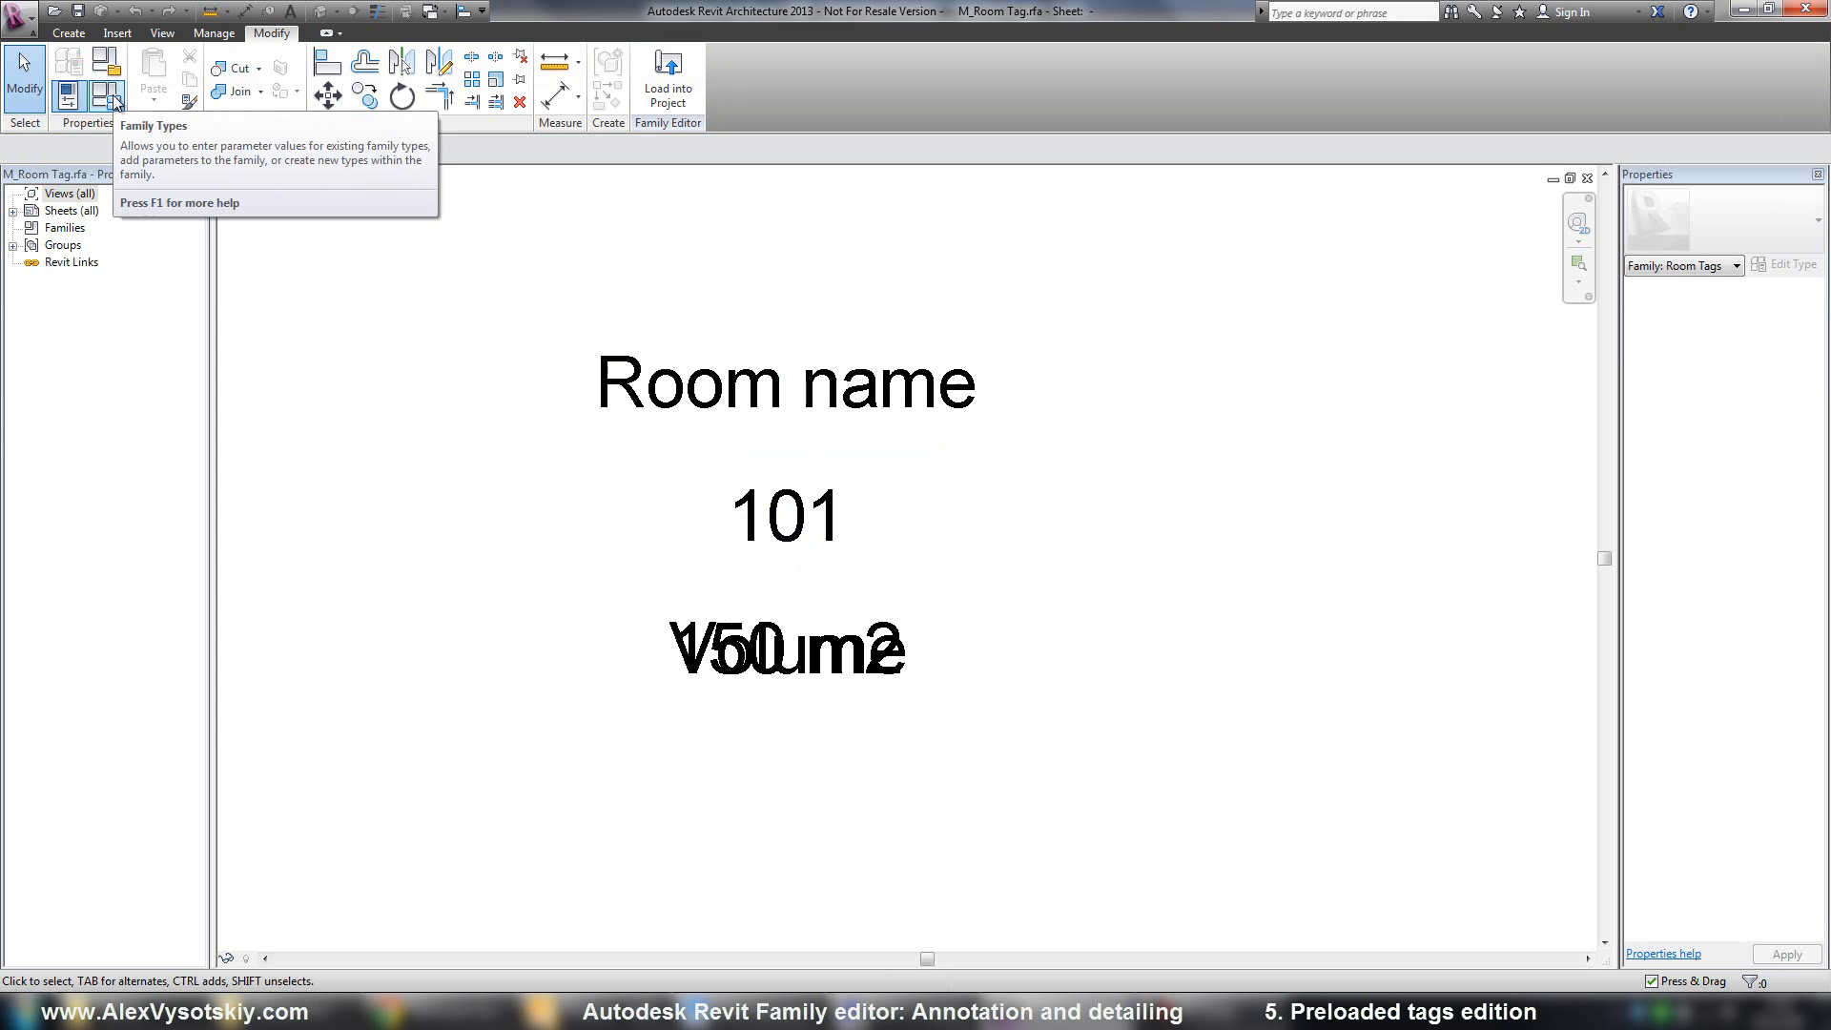
left_click(162, 34)
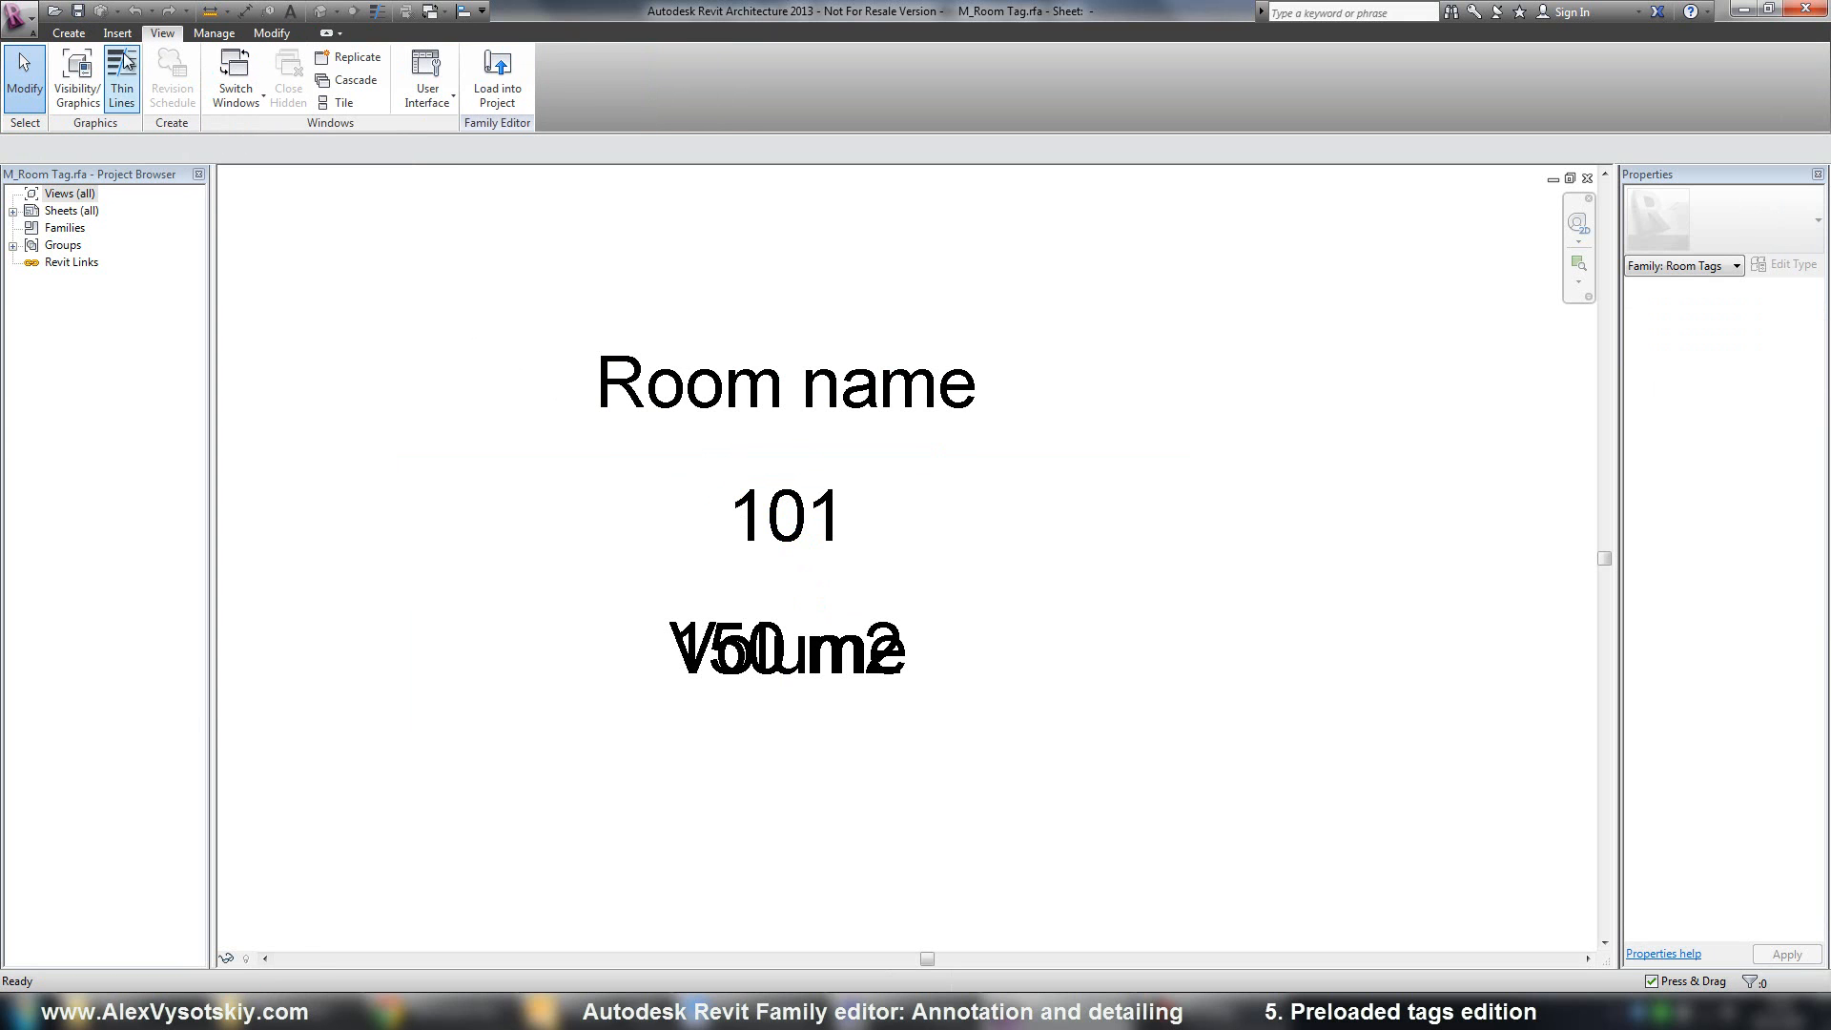
Step: Turn on Reference Planes under Annotation Categories in Visibility/Graphics so they cross at 101
left_click(75, 76)
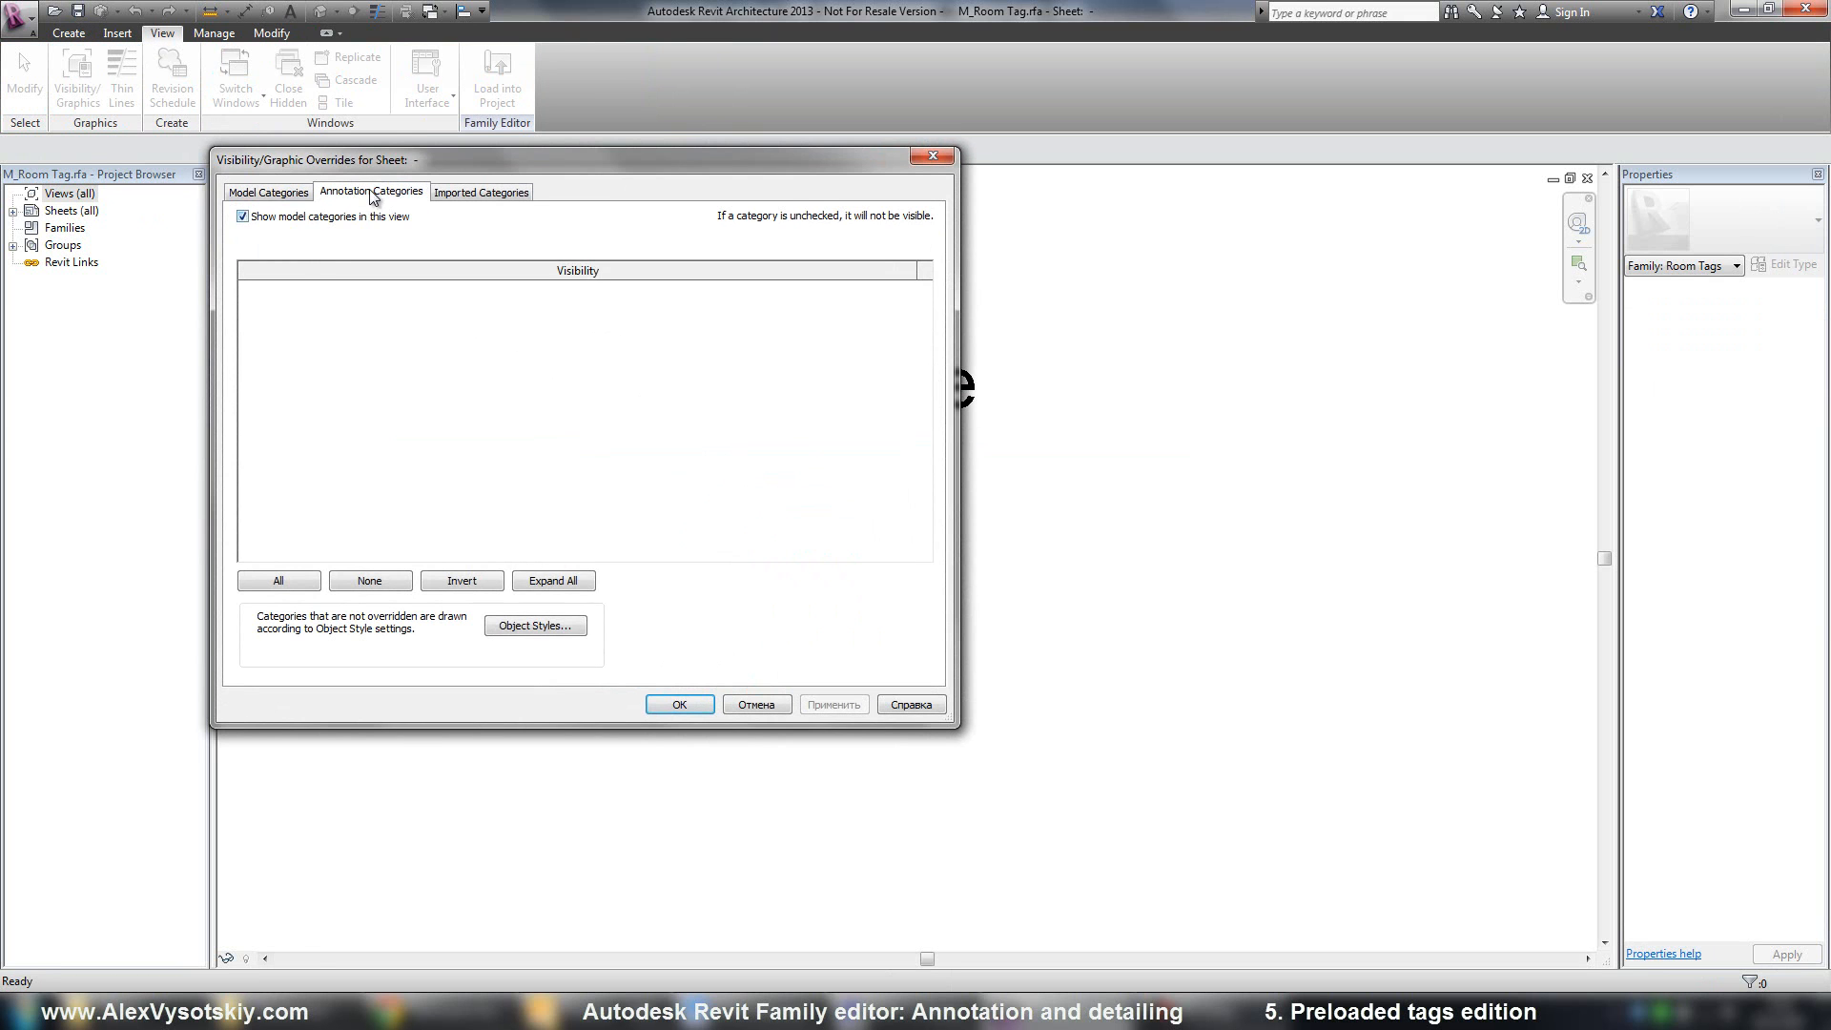
left_click(370, 191)
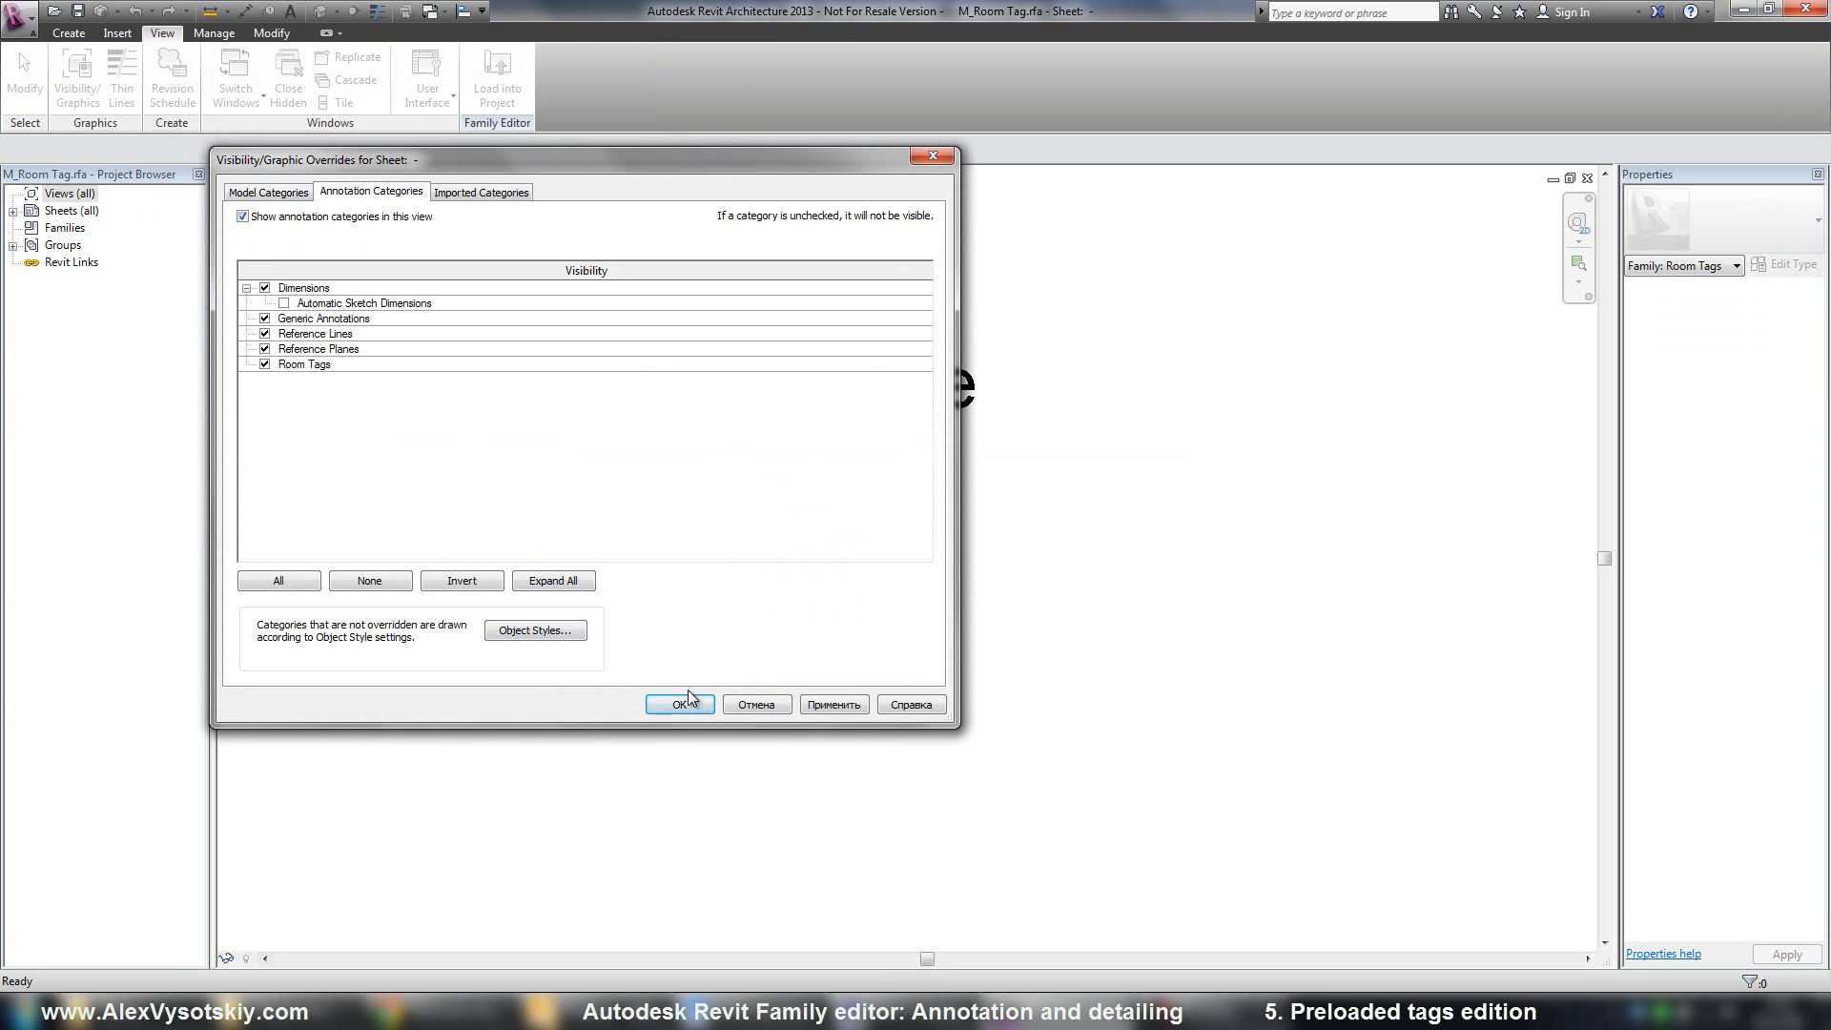
left_click(679, 704)
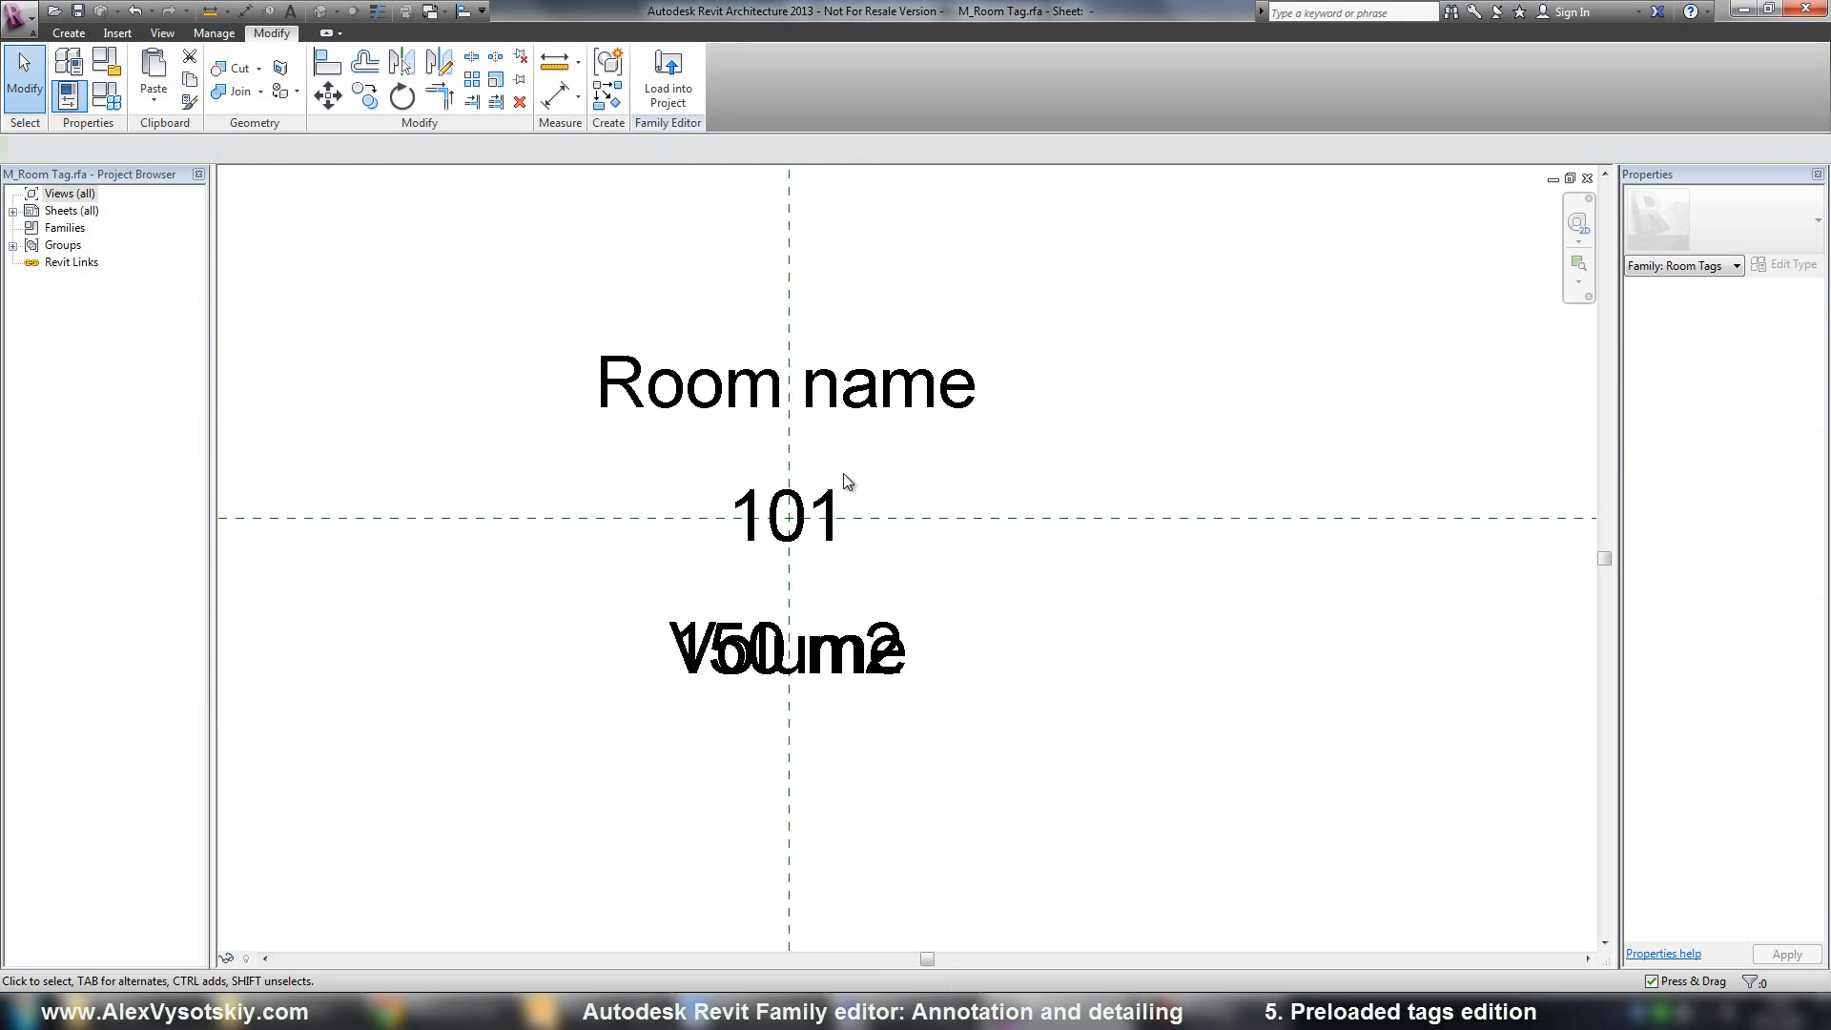
left_click(67, 34)
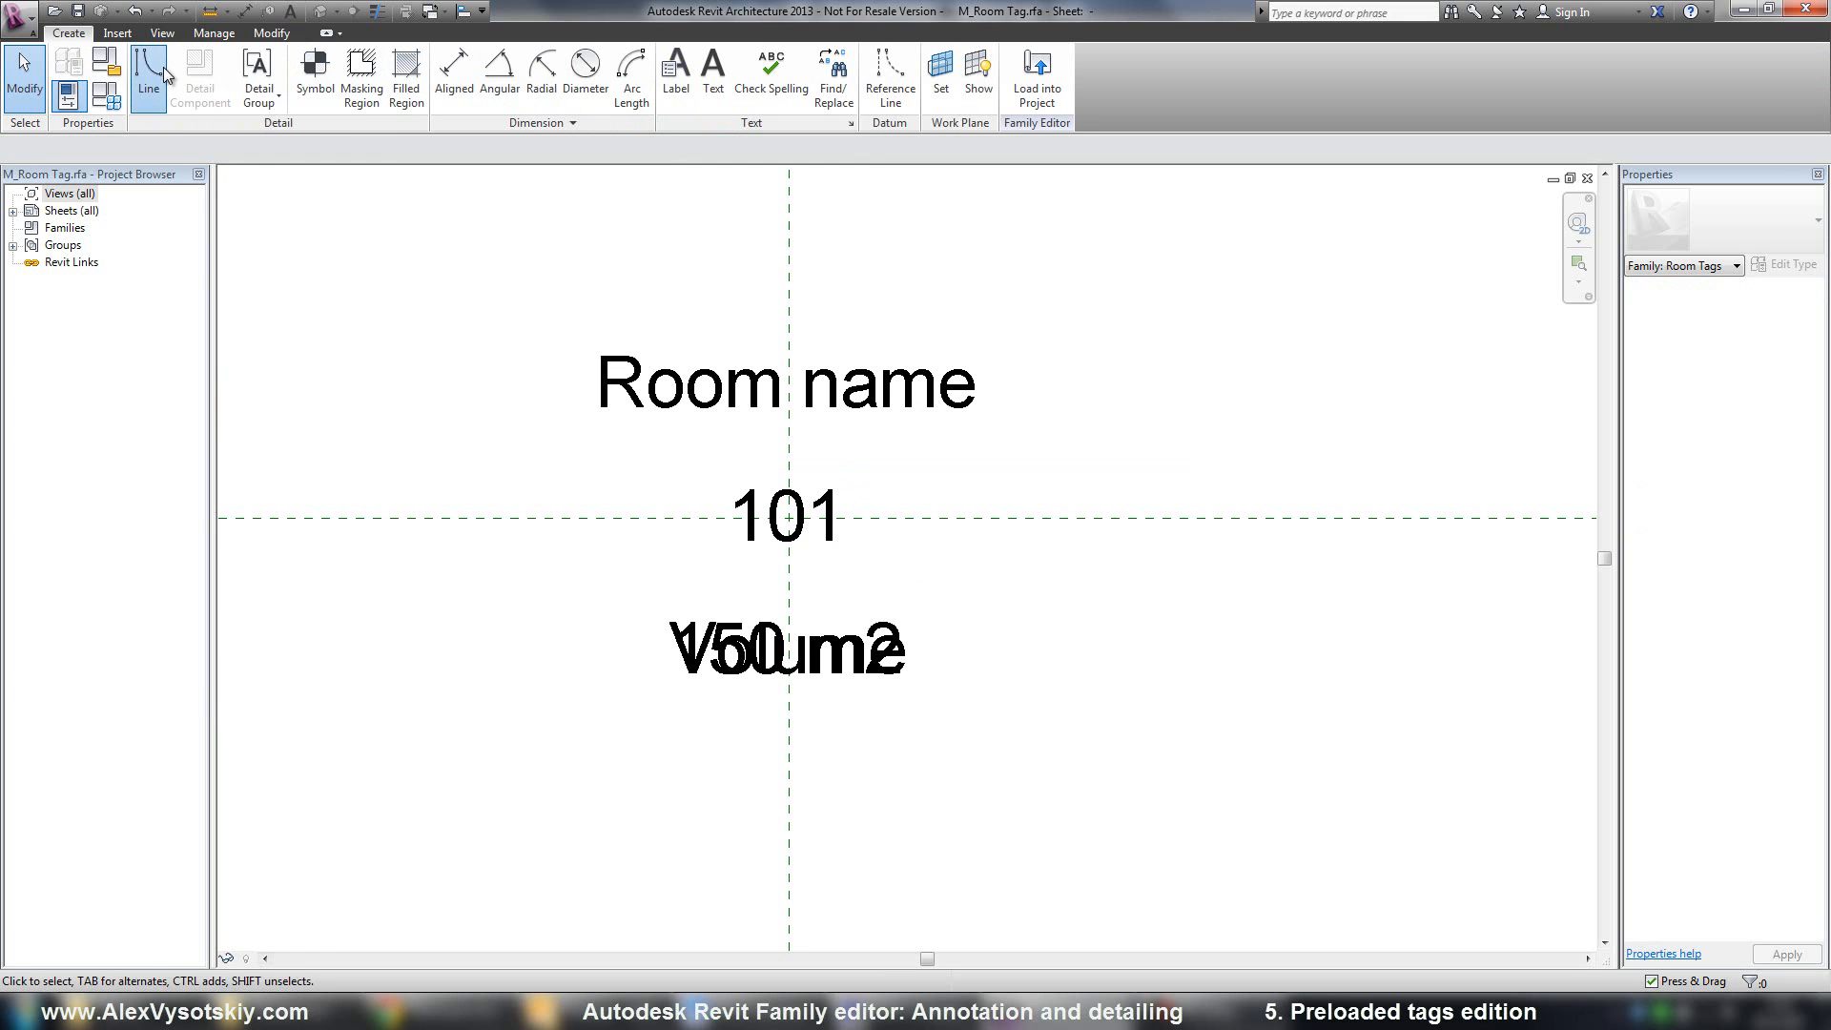
Step: Draw a circle centered on the reference-plane intersection, sized around the 101 label
left_click(149, 64)
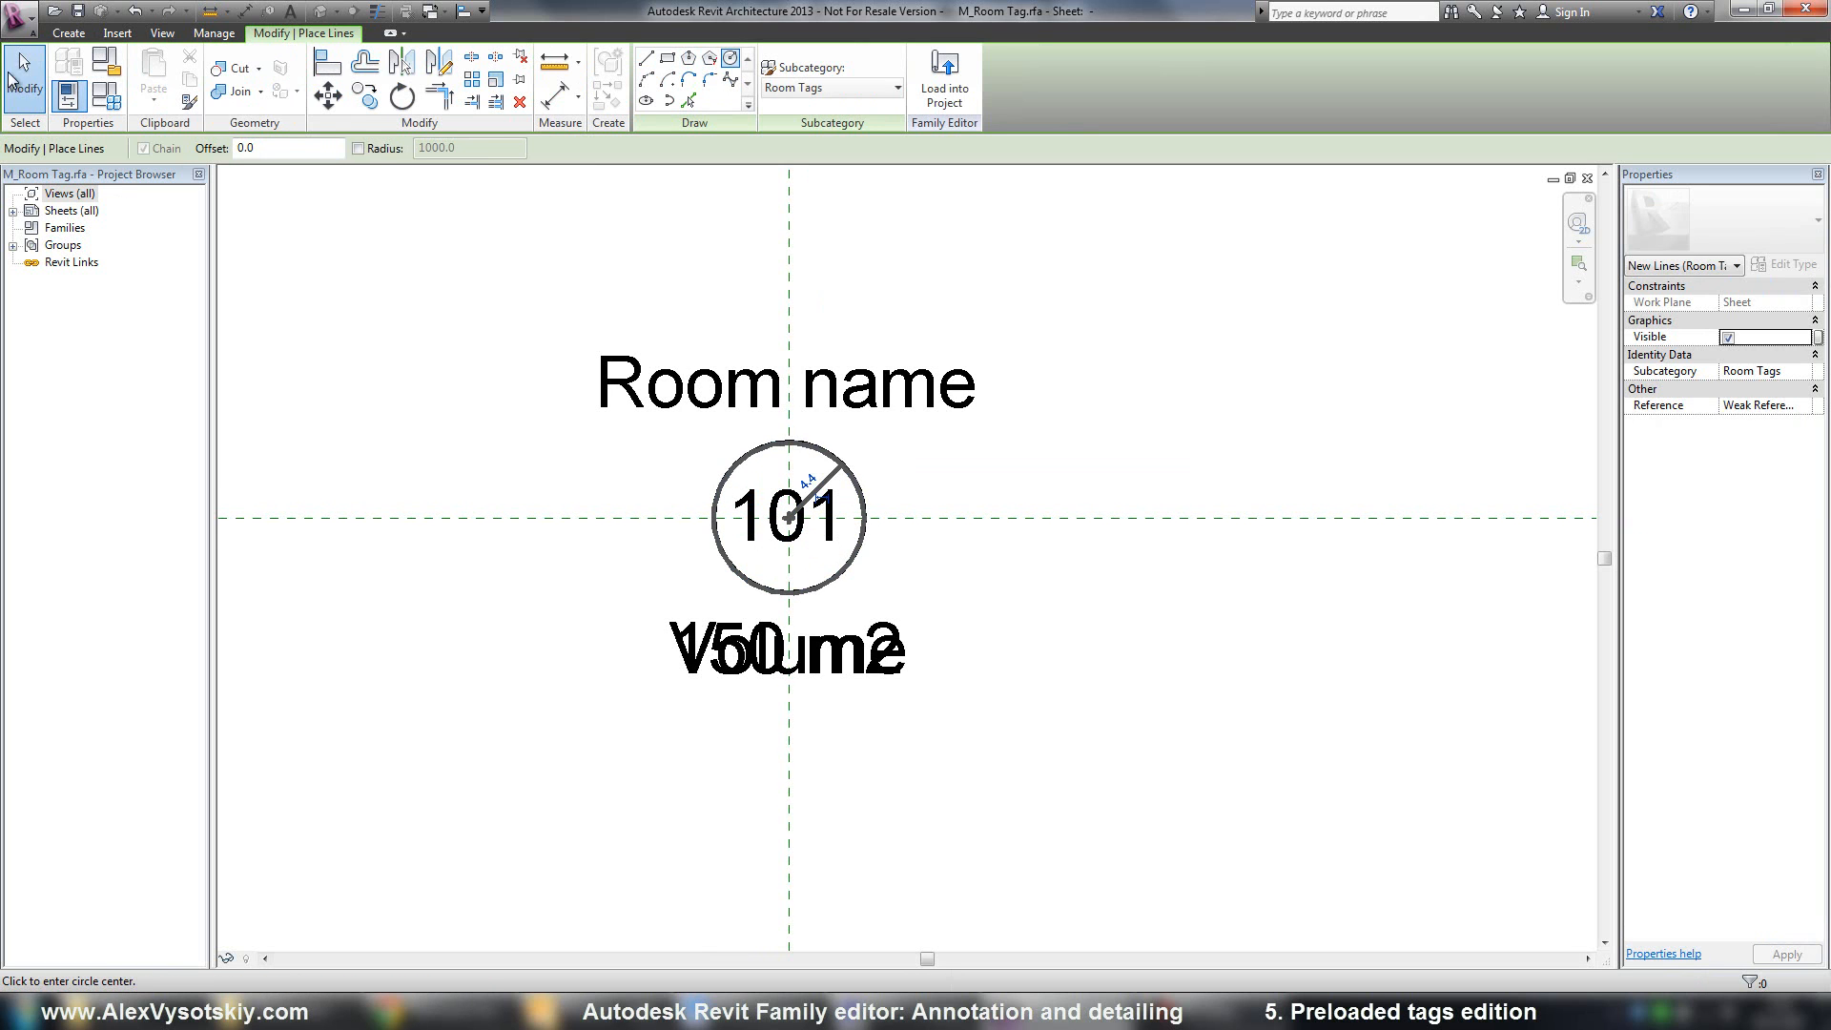
left_click(786, 385)
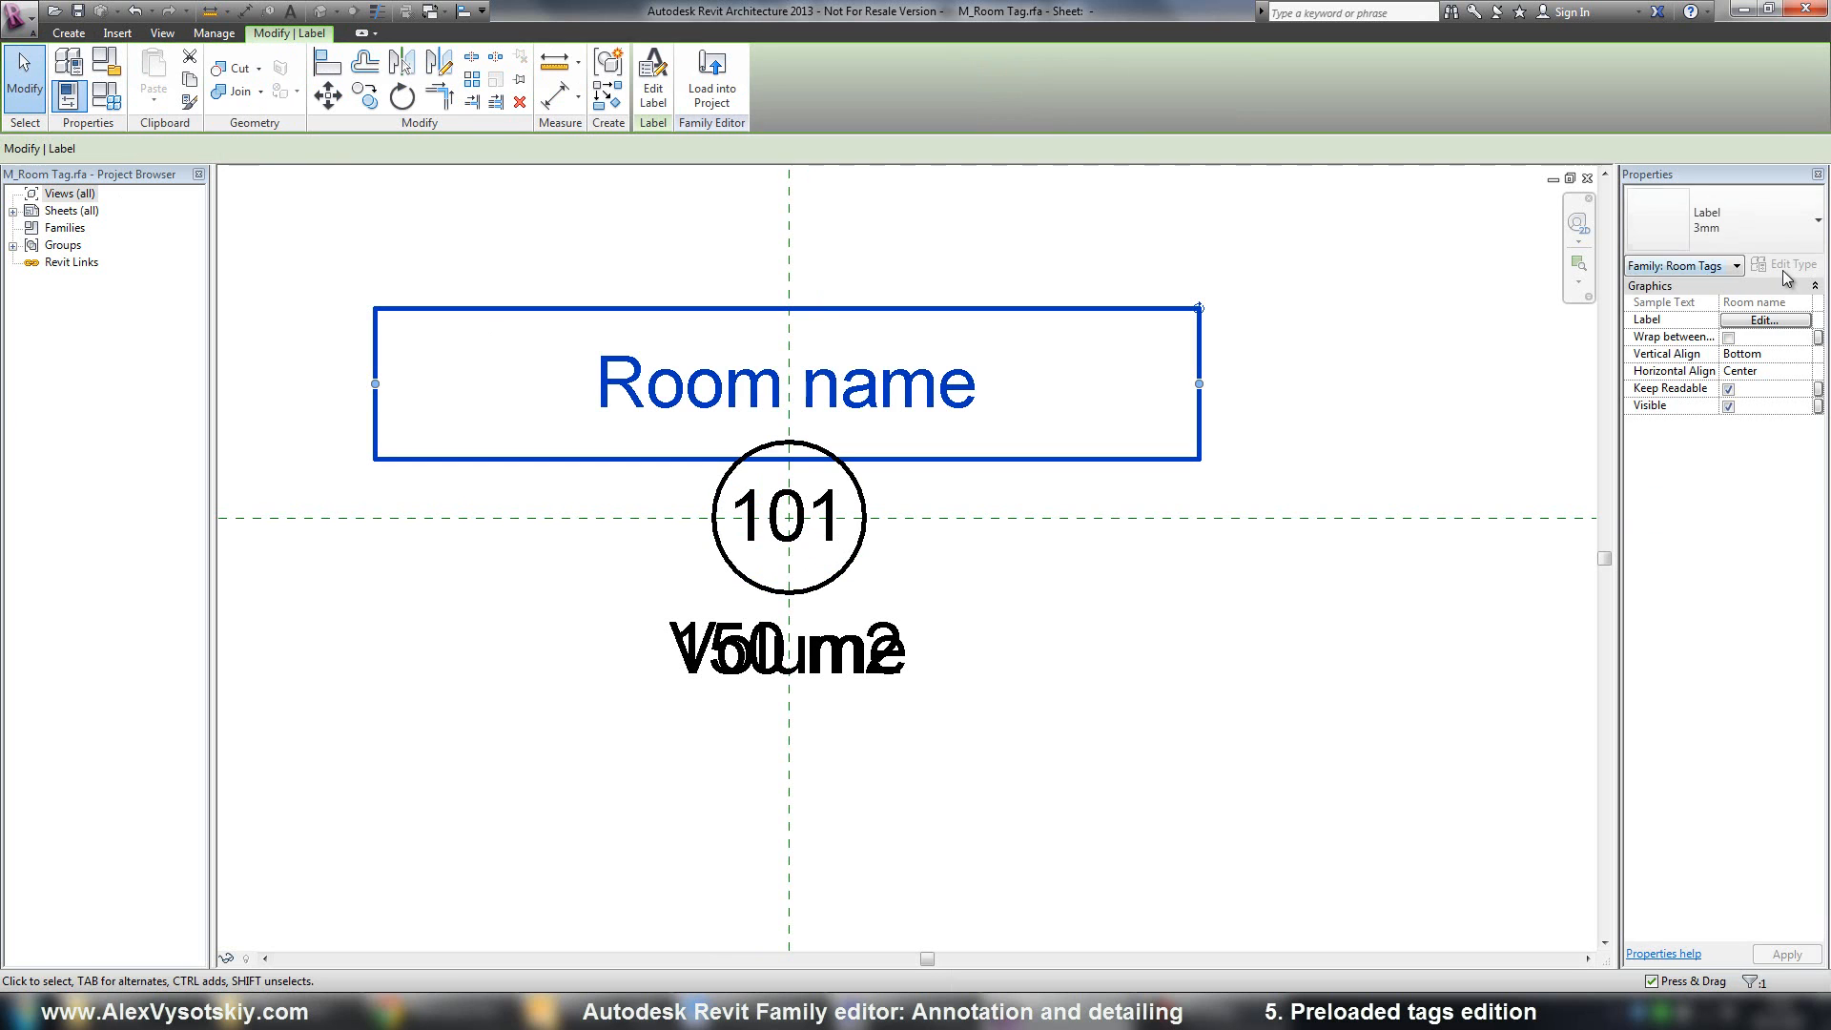
Step: Set the label type's Text Font to Tahoma in its type properties
left_click(1794, 263)
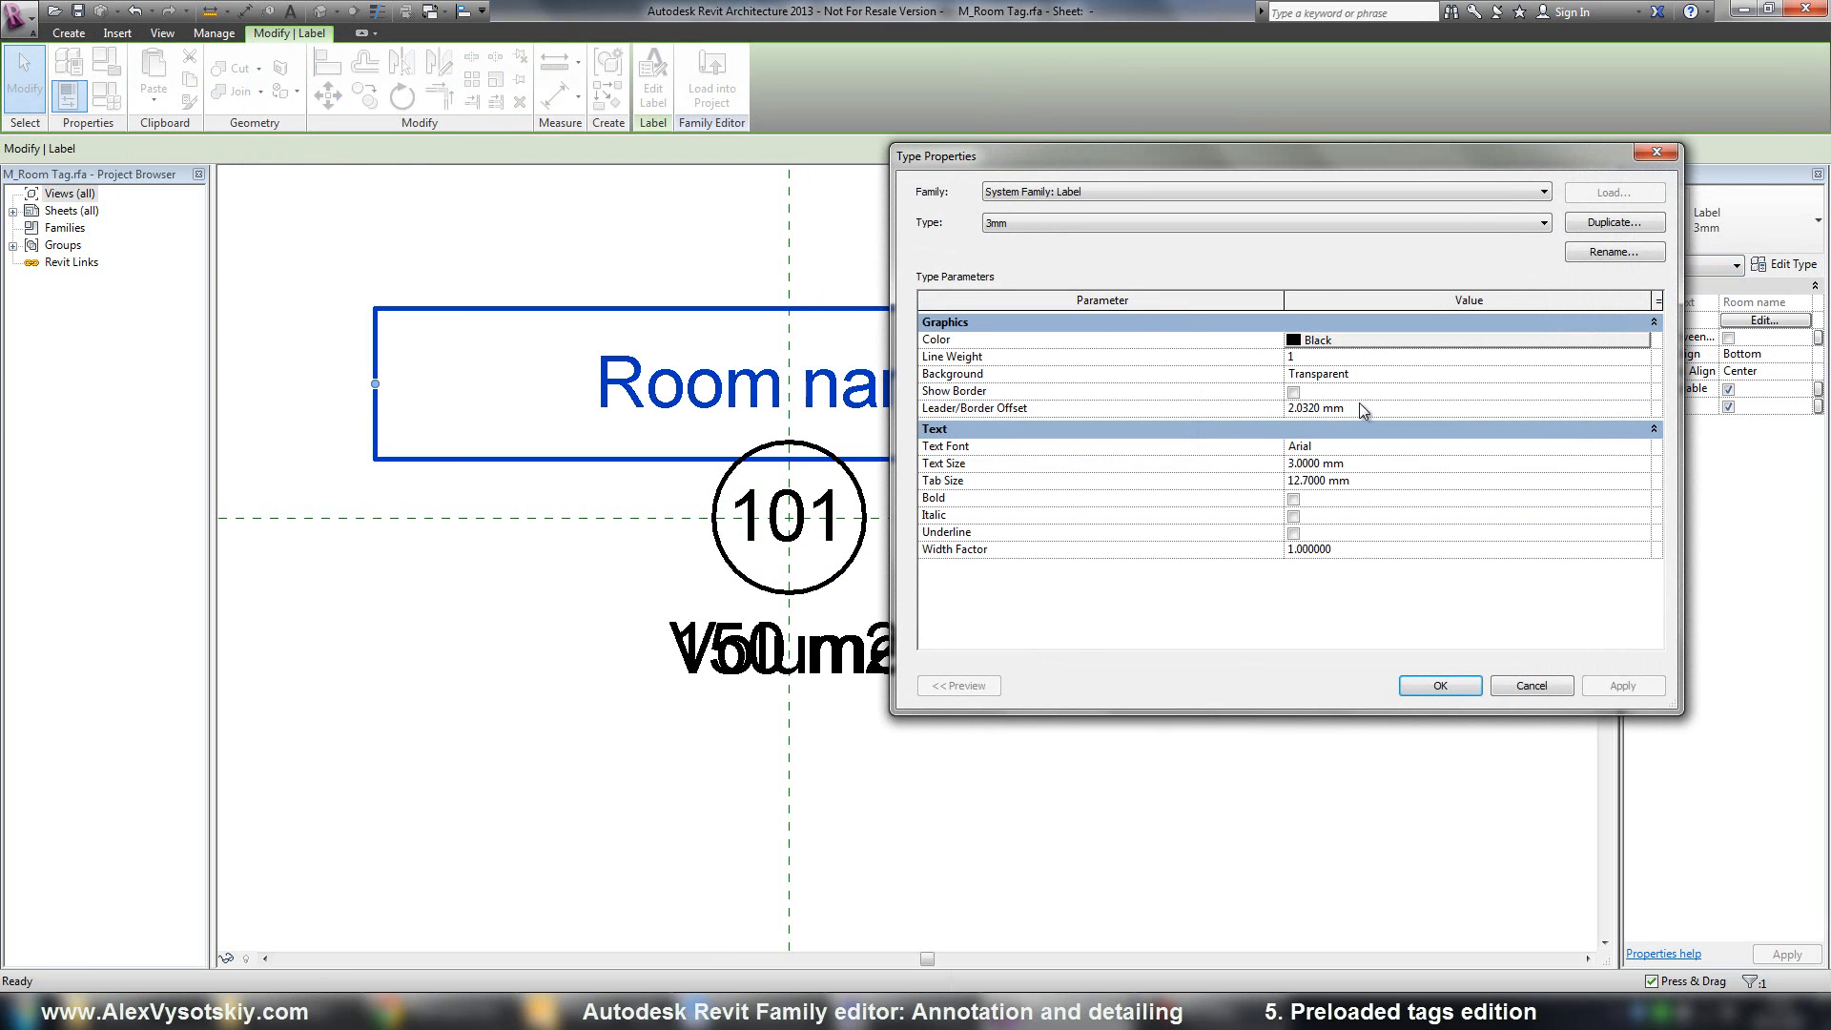
left_click(1324, 446)
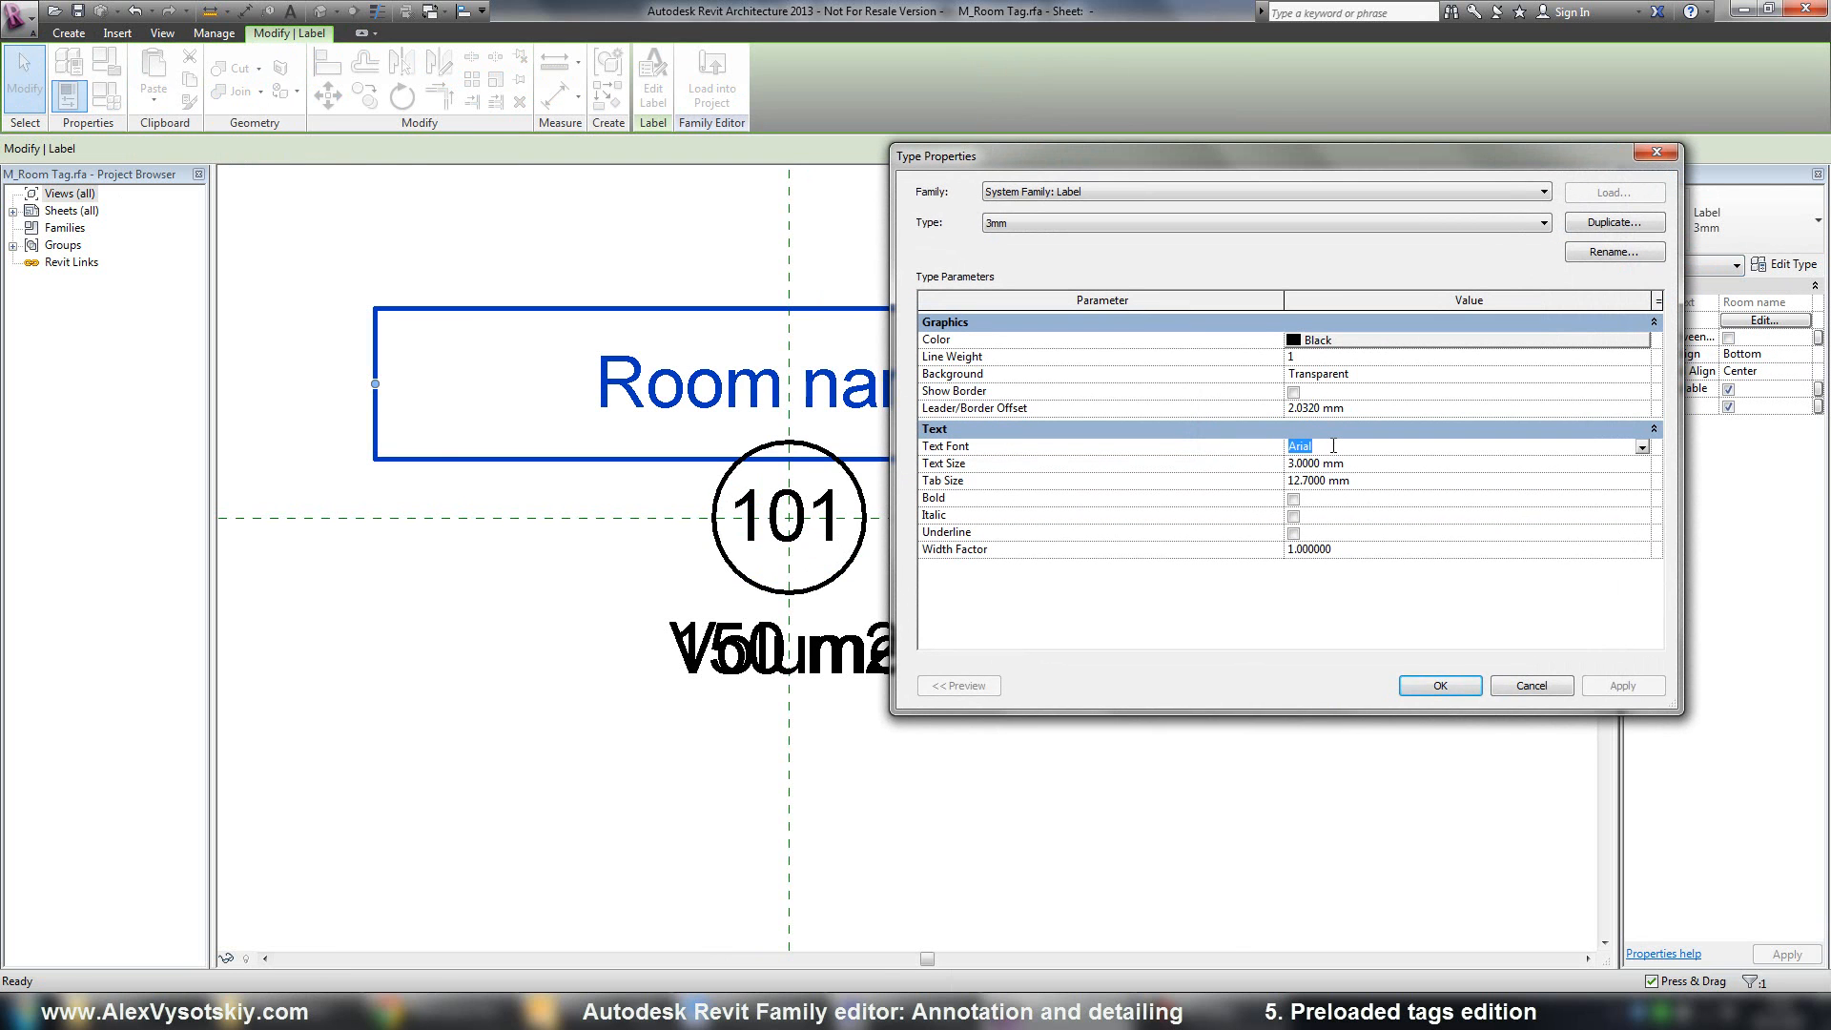
type("Tahoma")
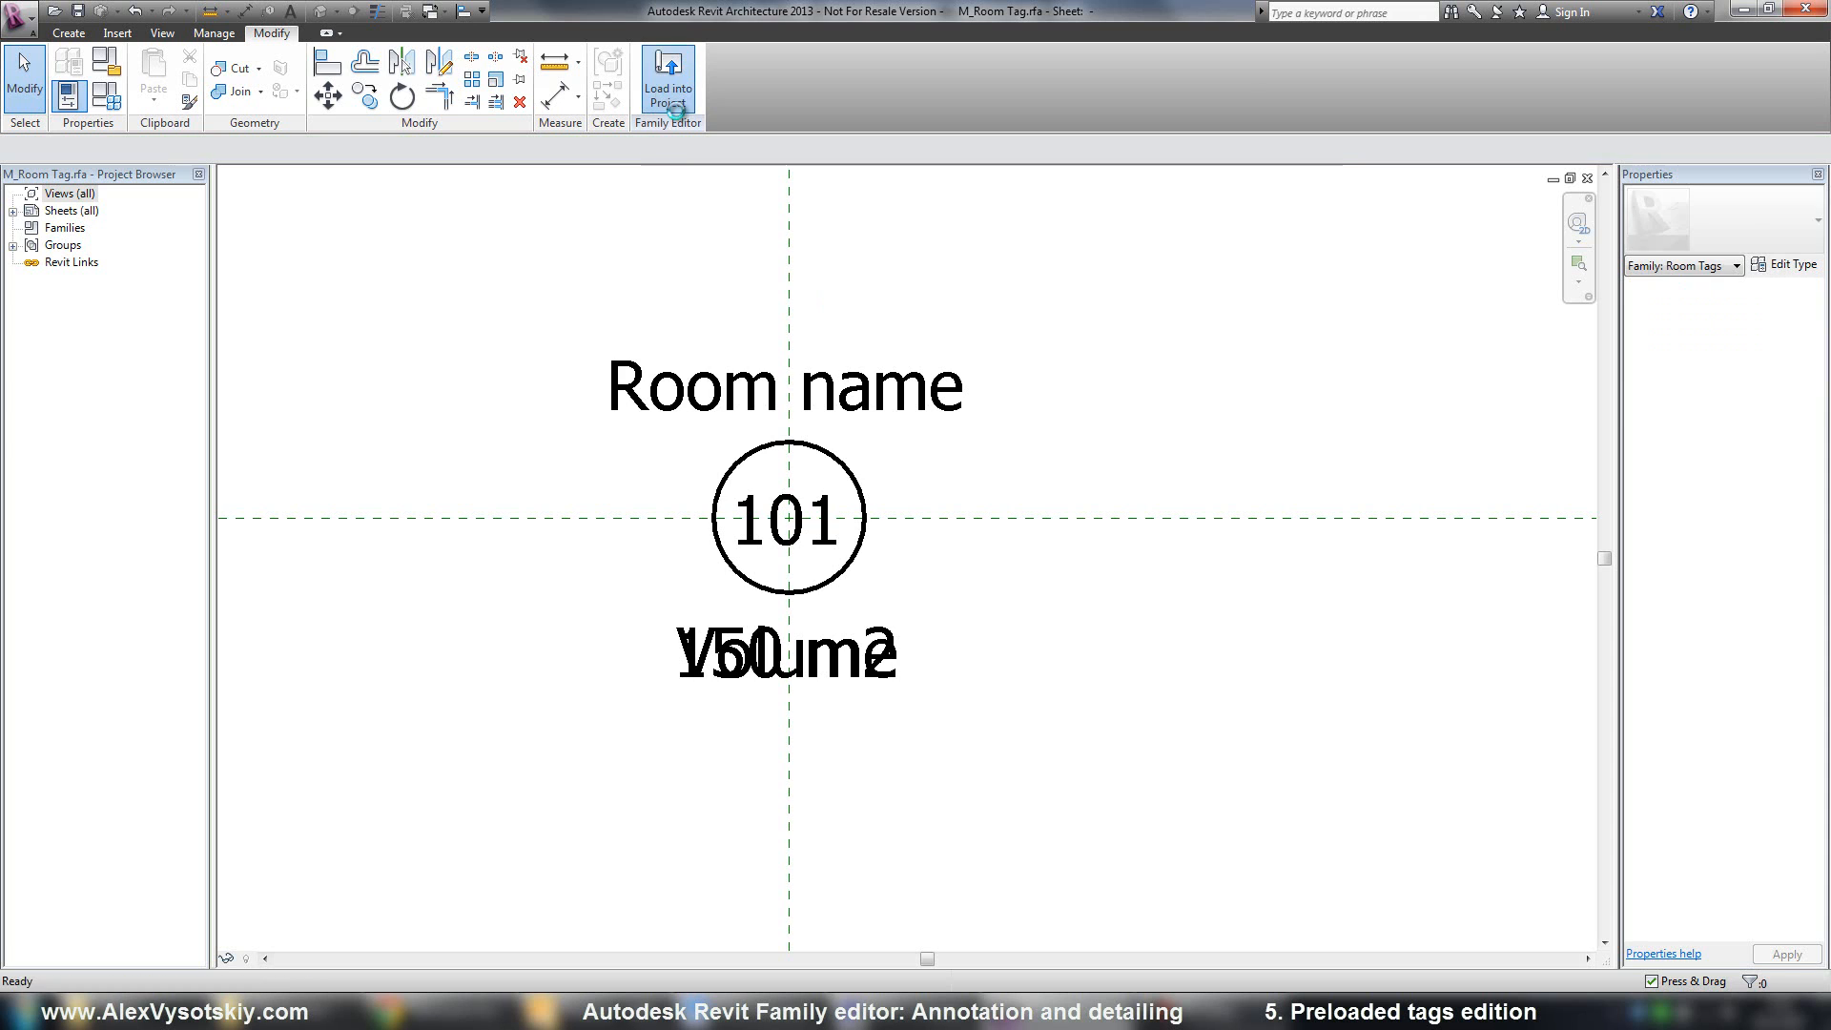
Step: Load the family into the project, overwriting the existing version and its parameter values
left_click(664, 75)
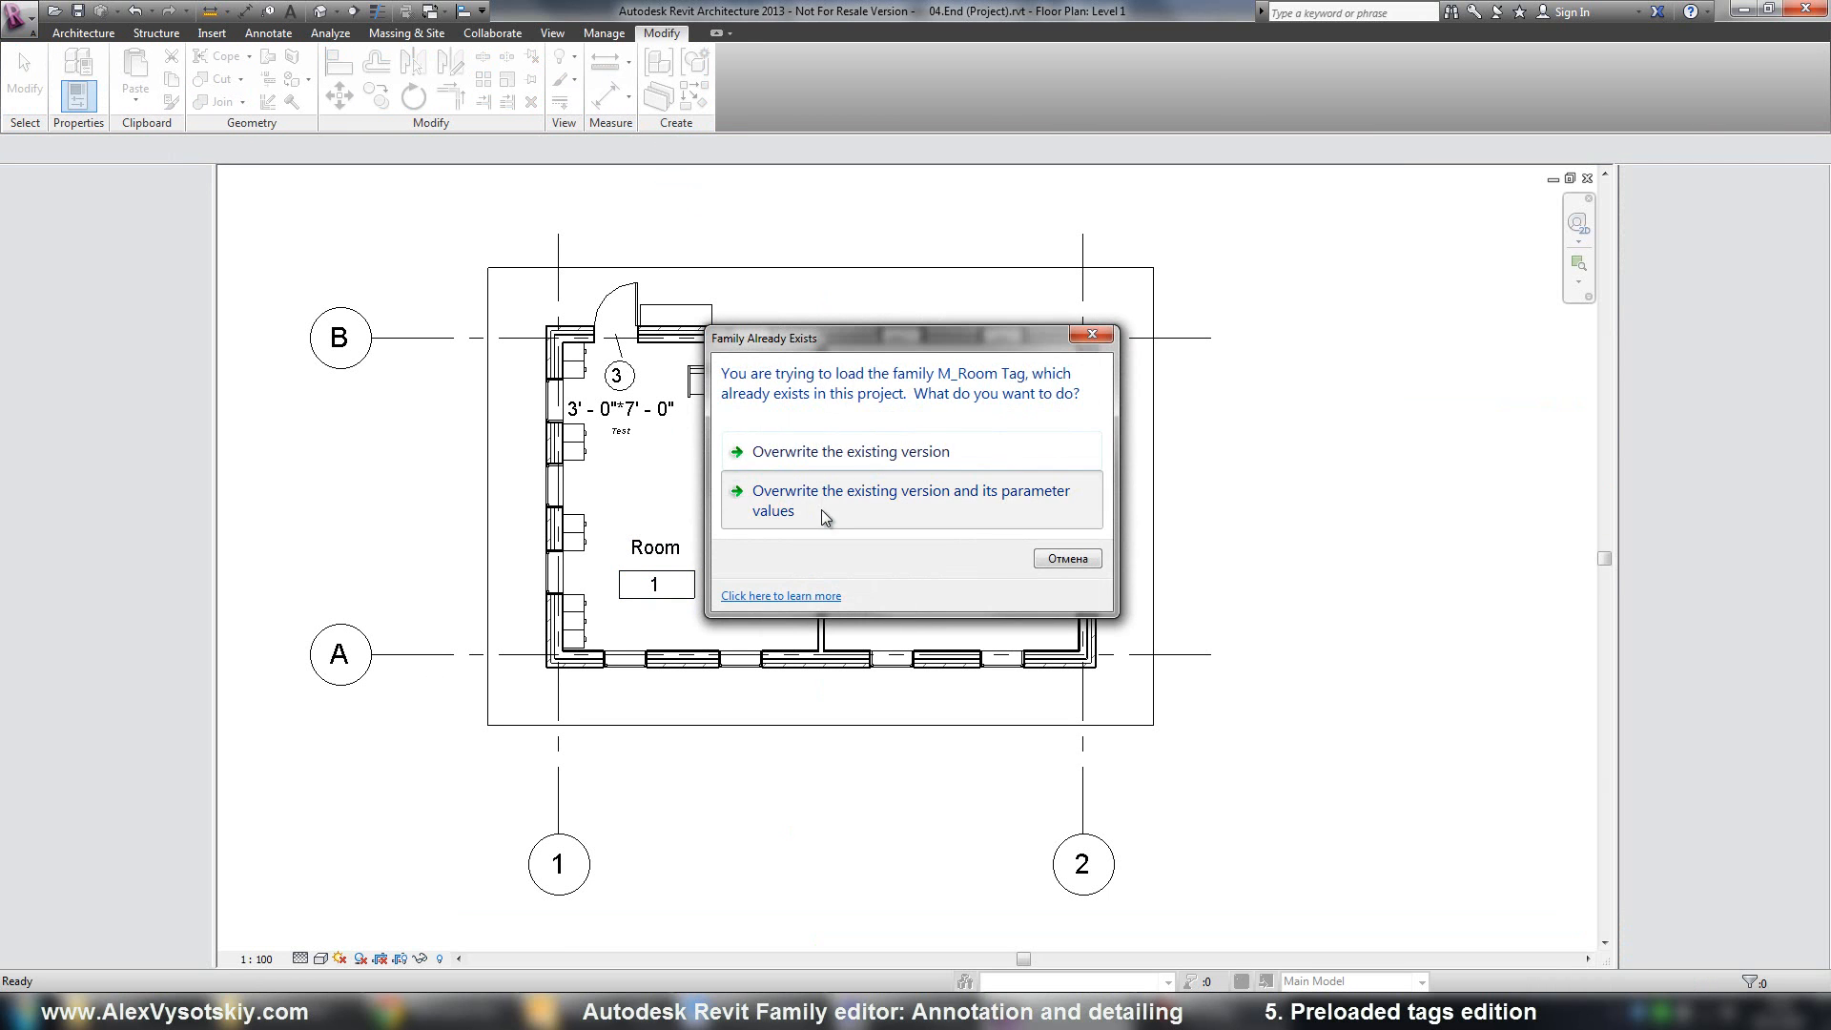
left_click(851, 500)
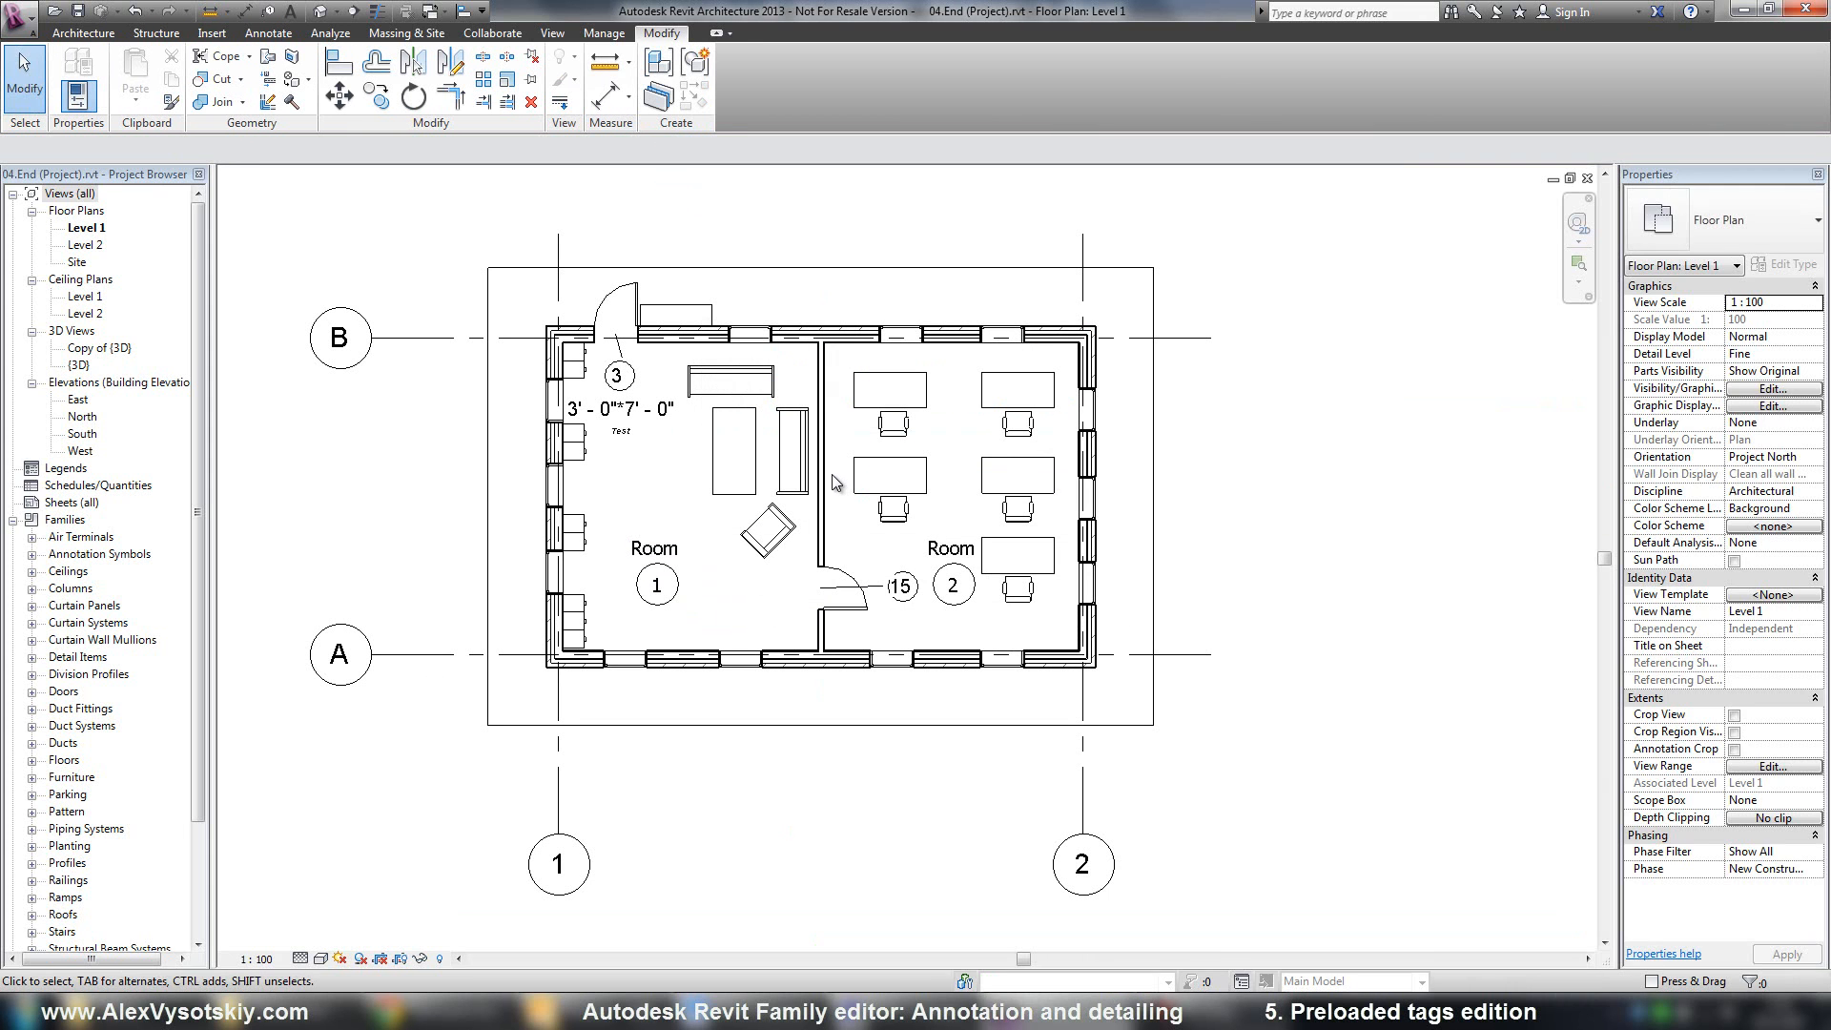